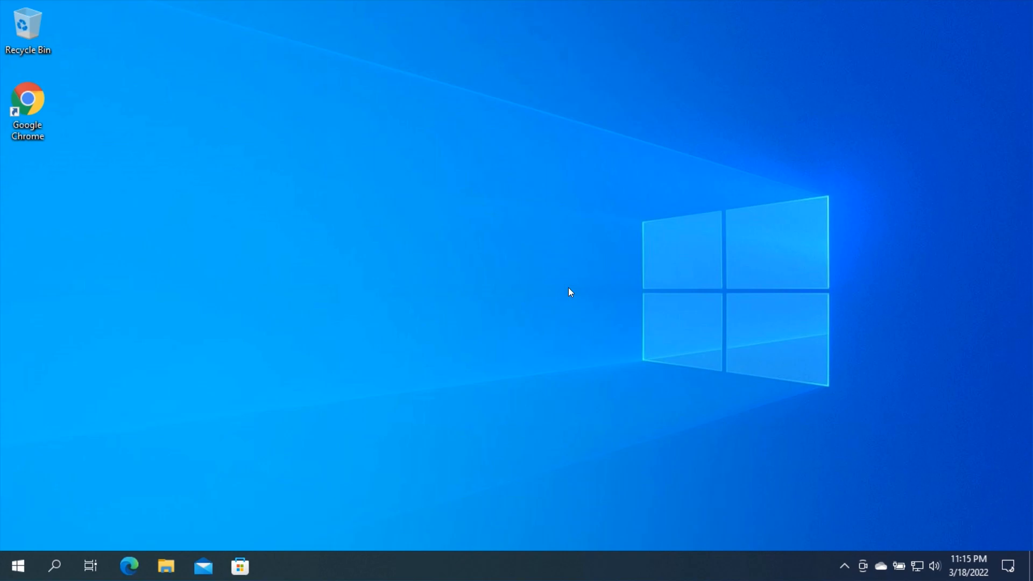
# Launch Google Chrome from the desktop shortcut and go to google.com.
pyautogui.click(28, 106)
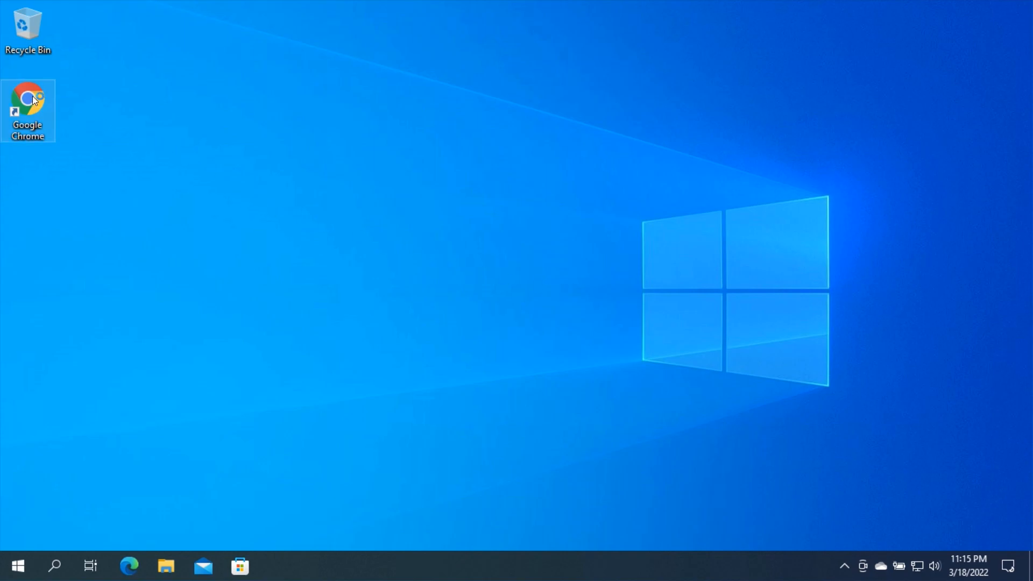
pyautogui.doubleClick(28, 102)
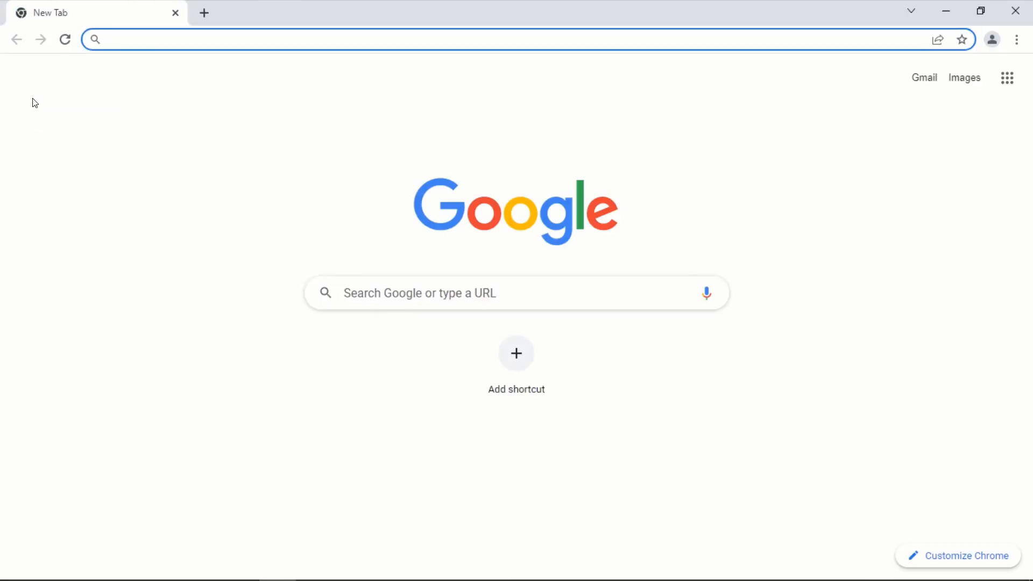
pyautogui.write('google.com')
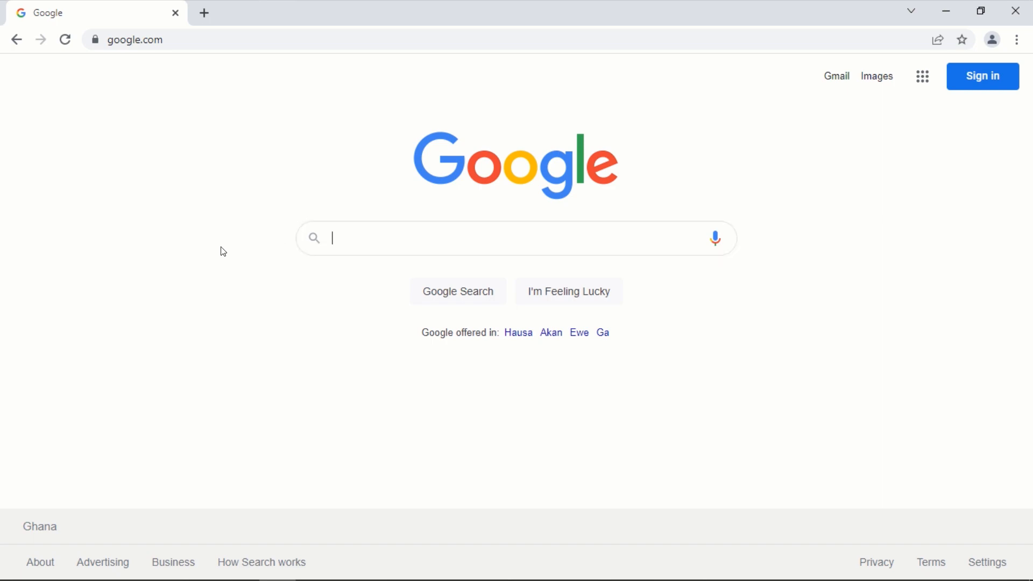
# Enter 'podcastle ai extension' in the Google search box without submitting.
pyautogui.write('p')
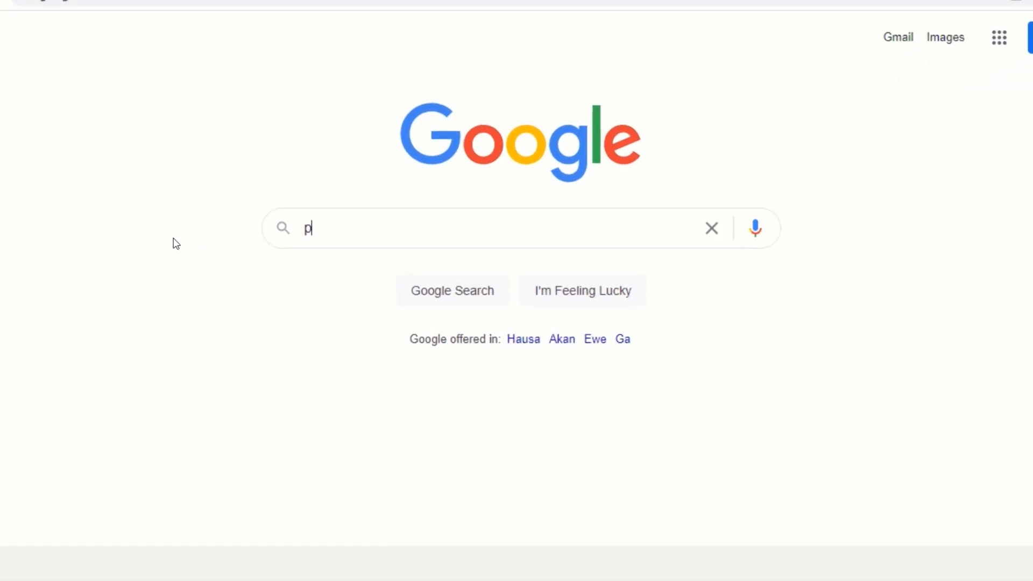
pyautogui.write('odcastle ai')
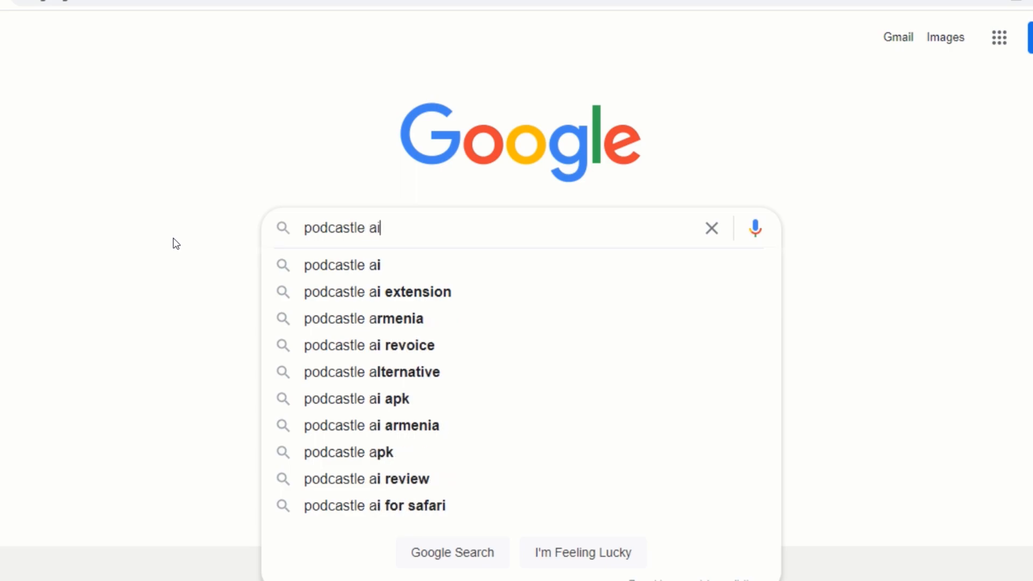
pyautogui.write('extens')
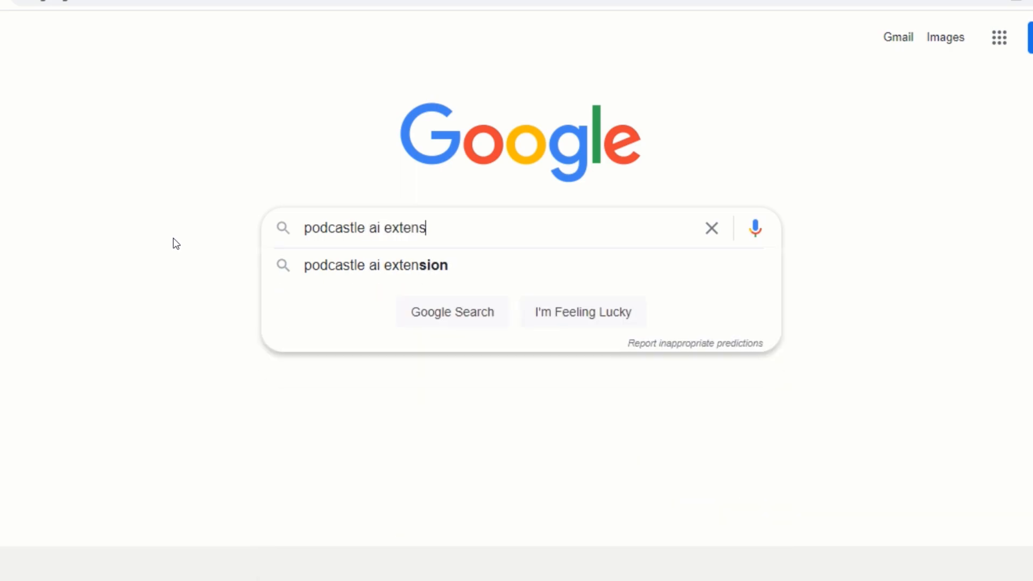
pyautogui.write('ion')
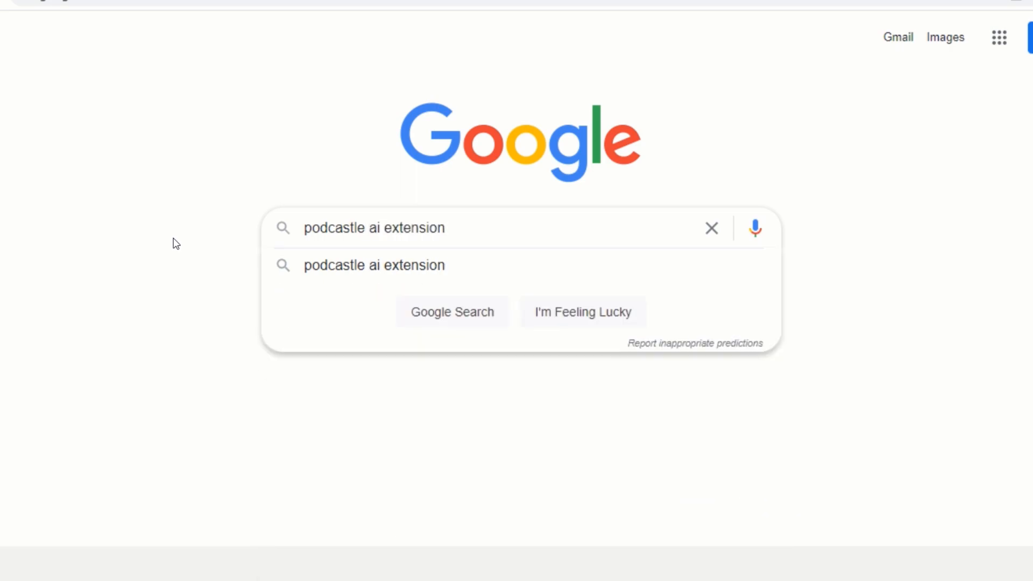
# Run the search and go to the Podcastle AI Chrome Web Store listing.
pyautogui.click(452, 312)
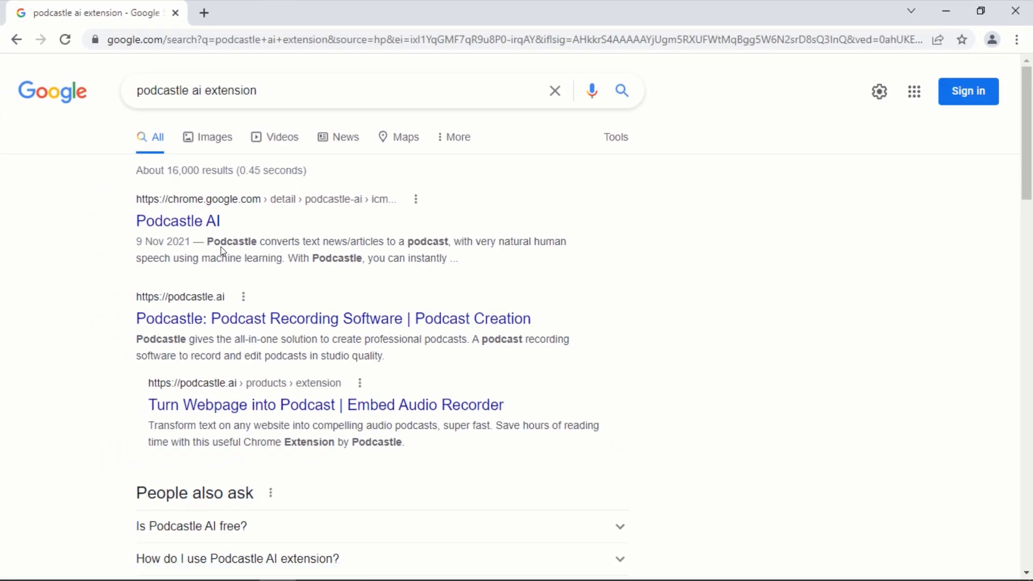
pyautogui.moveTo(128, 243)
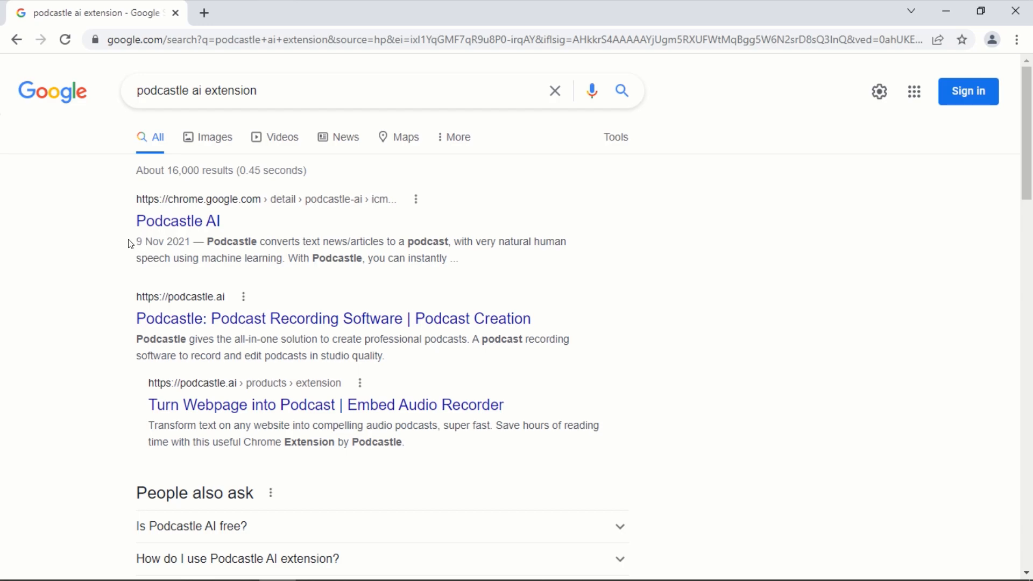
pyautogui.click(178, 221)
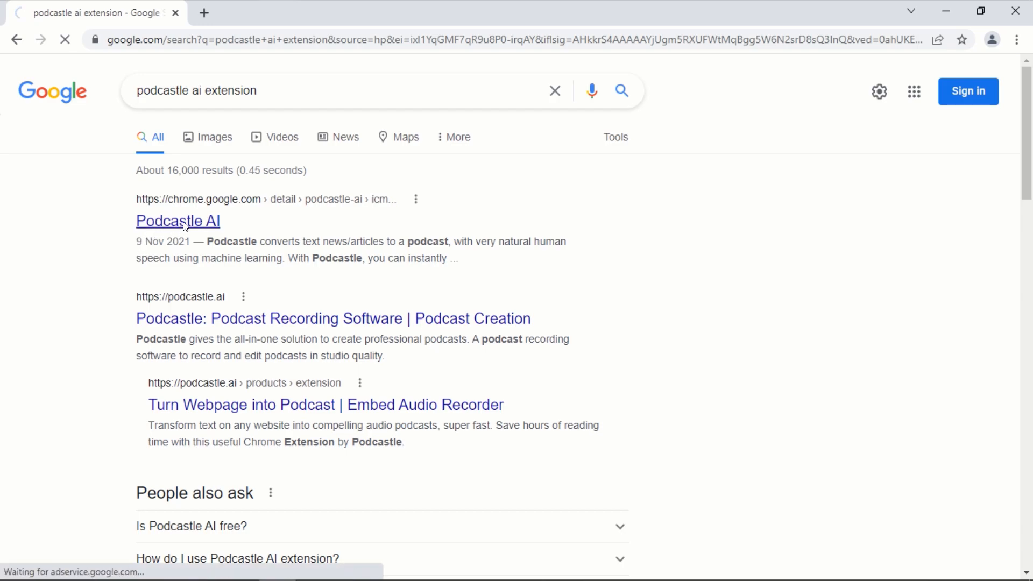
pyautogui.click(178, 221)
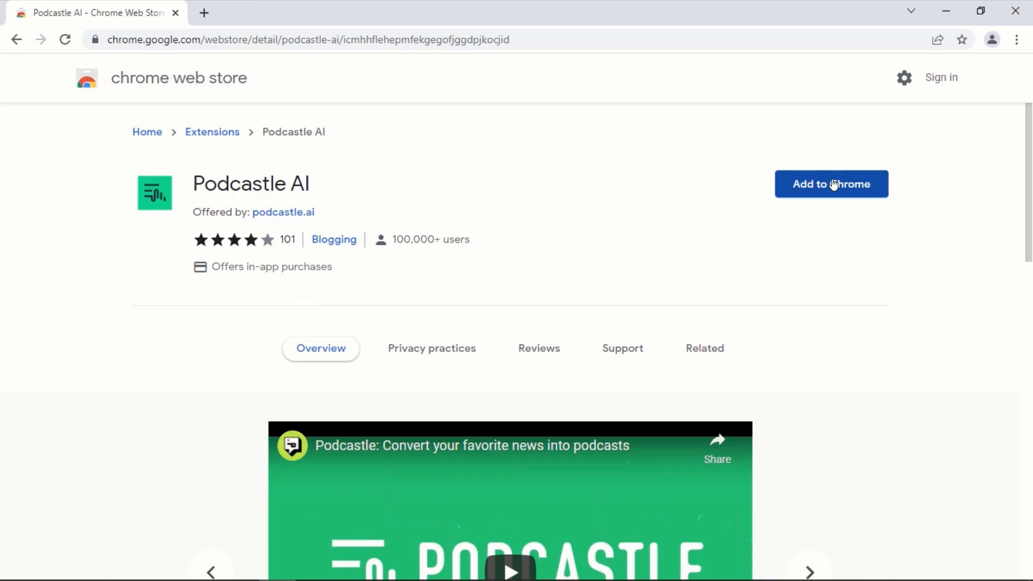
# Add the Podcastle AI extension to Chrome and confirm the installation.
pyautogui.click(830, 184)
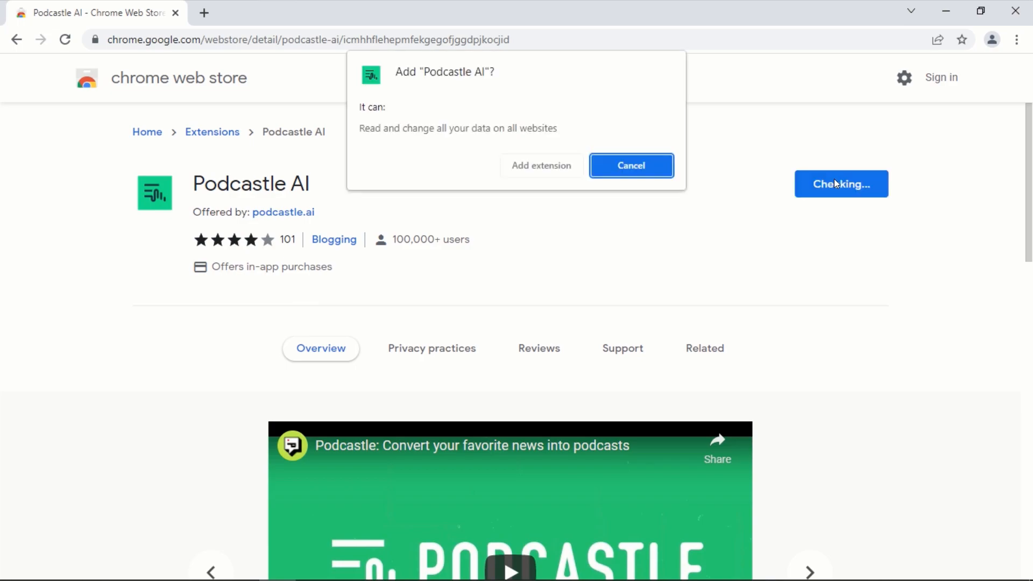
pyautogui.click(629, 166)
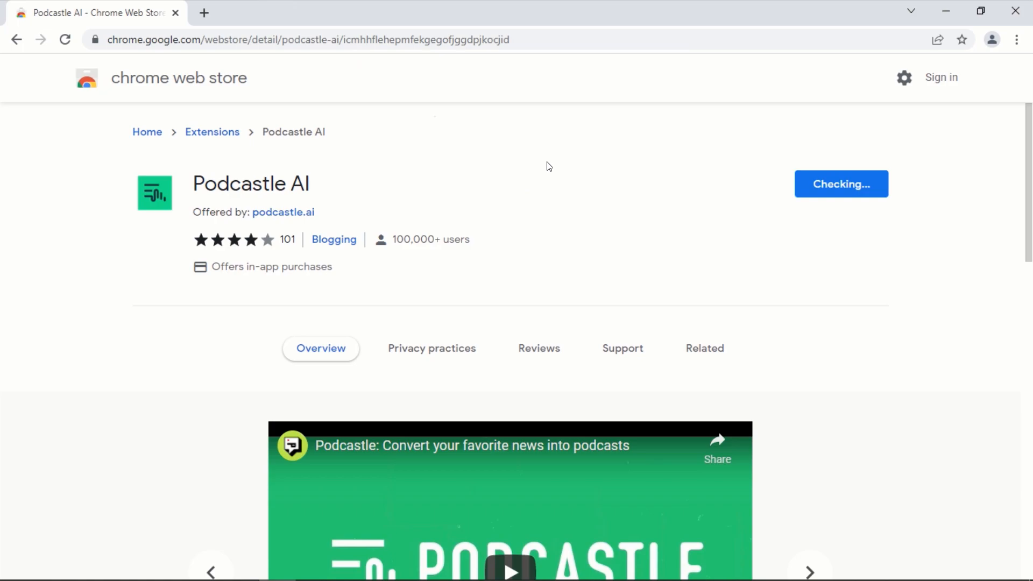
pyautogui.click(842, 184)
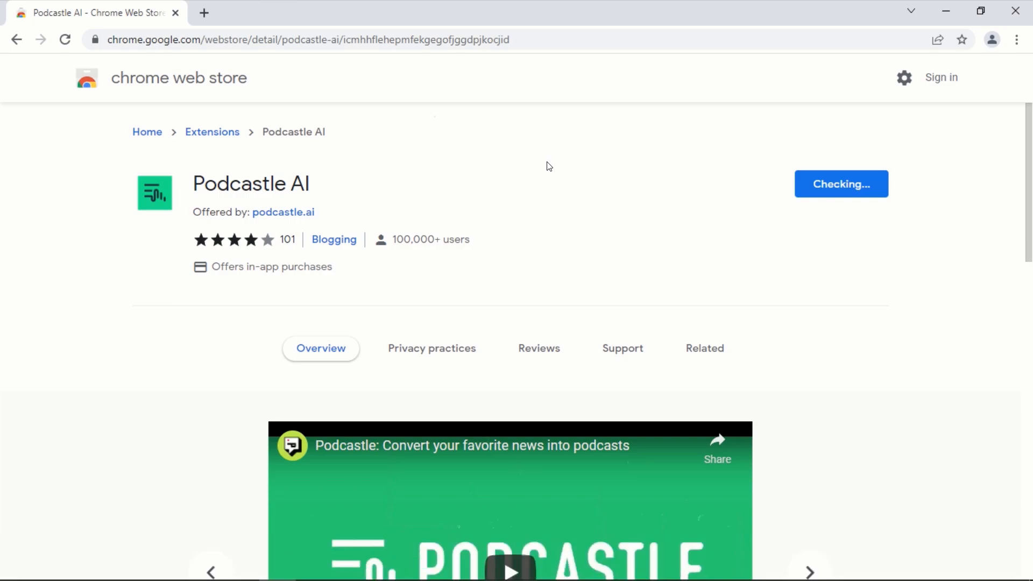
pyautogui.click(840, 184)
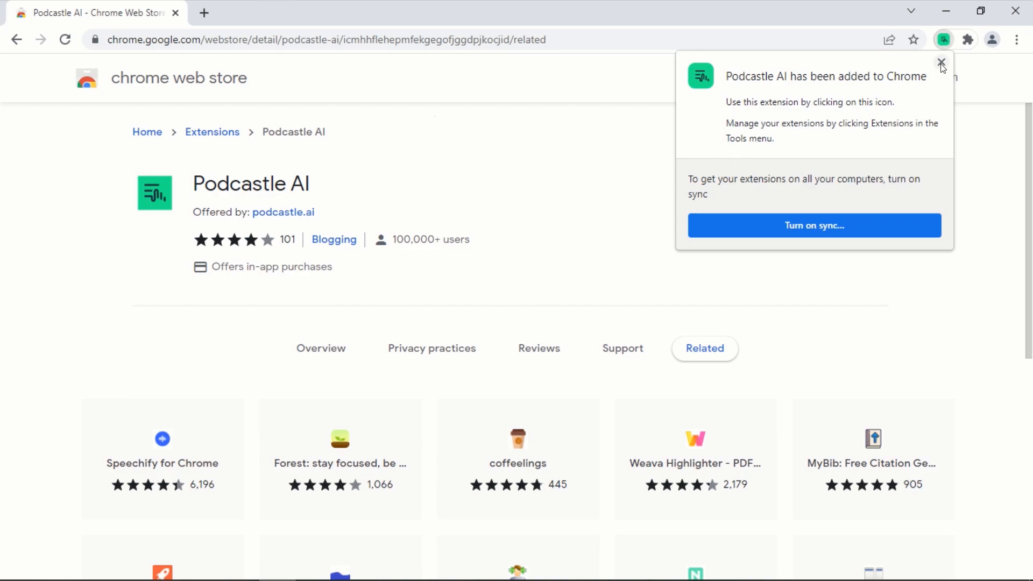
# Dismiss the install notice and launch Podcastle AI from the Extensions menu.
pyautogui.click(941, 63)
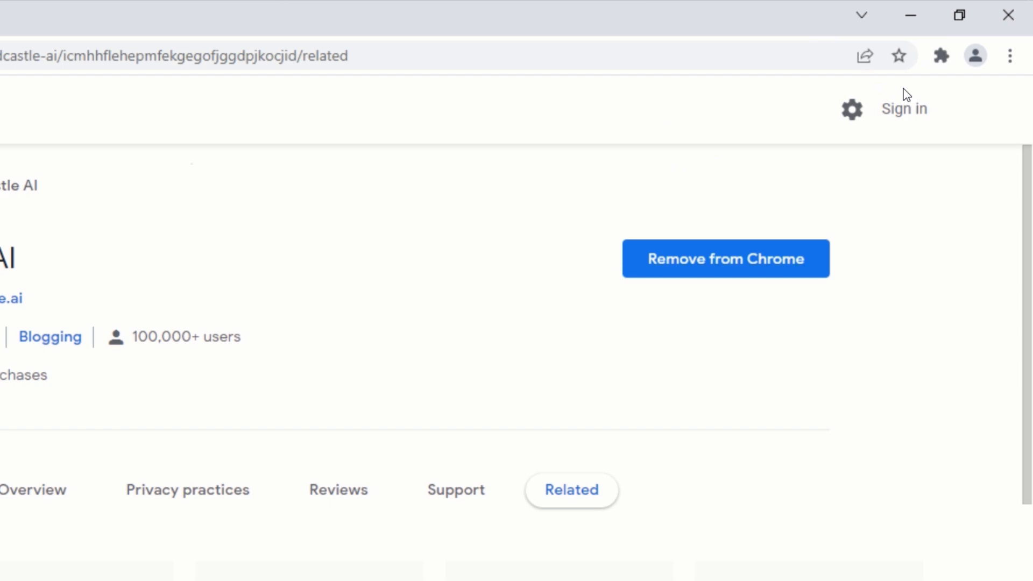
pyautogui.click(940, 55)
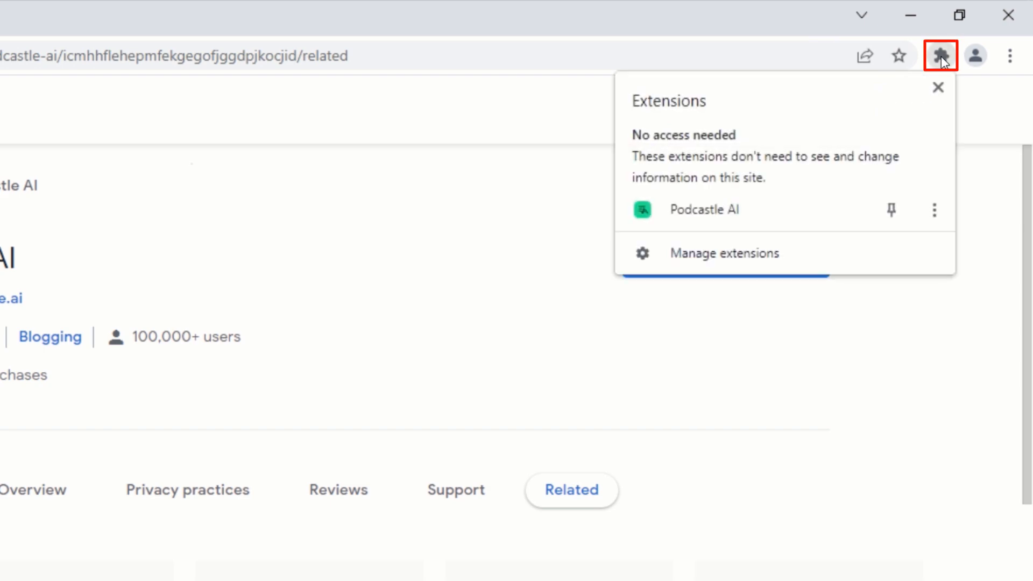
pyautogui.moveTo(941, 59)
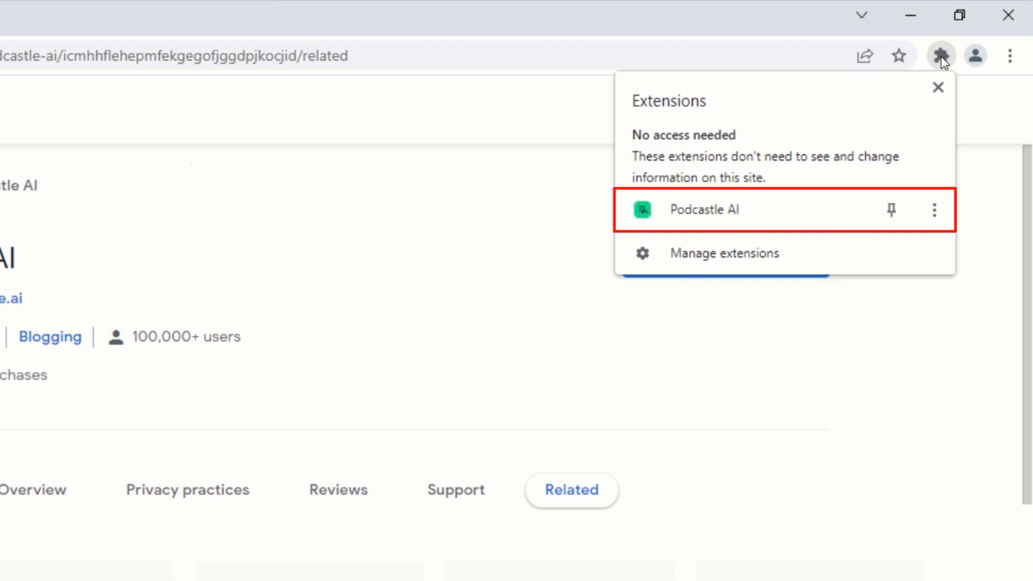
pyautogui.moveTo(704, 211)
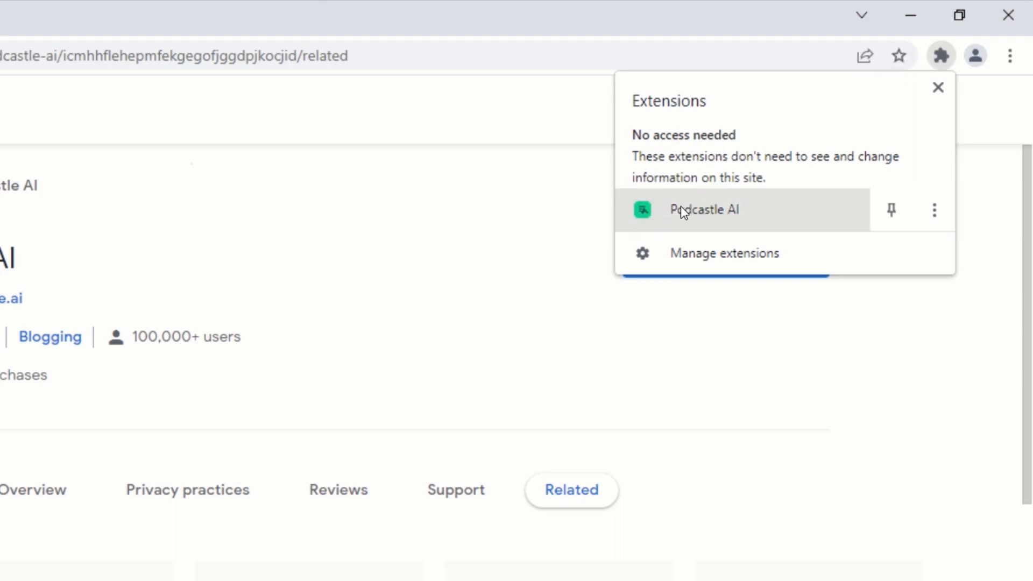
pyautogui.click(704, 210)
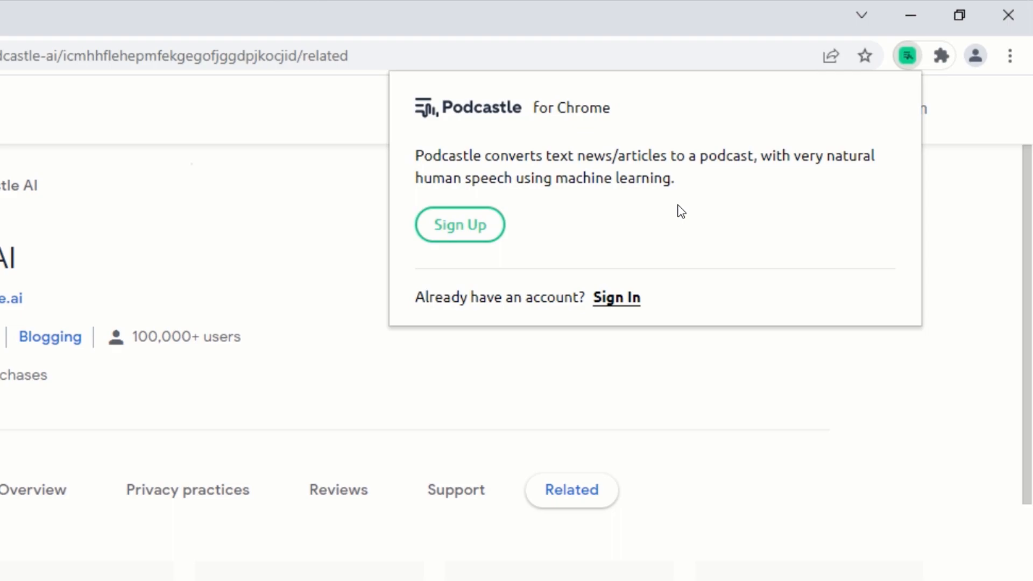
pyautogui.moveTo(586, 123)
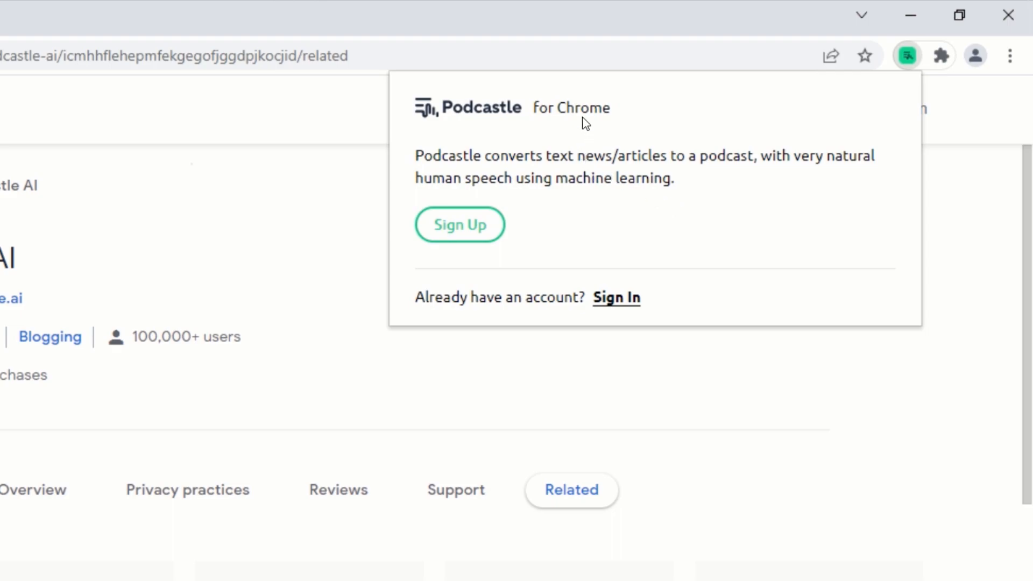
pyautogui.moveTo(636, 192)
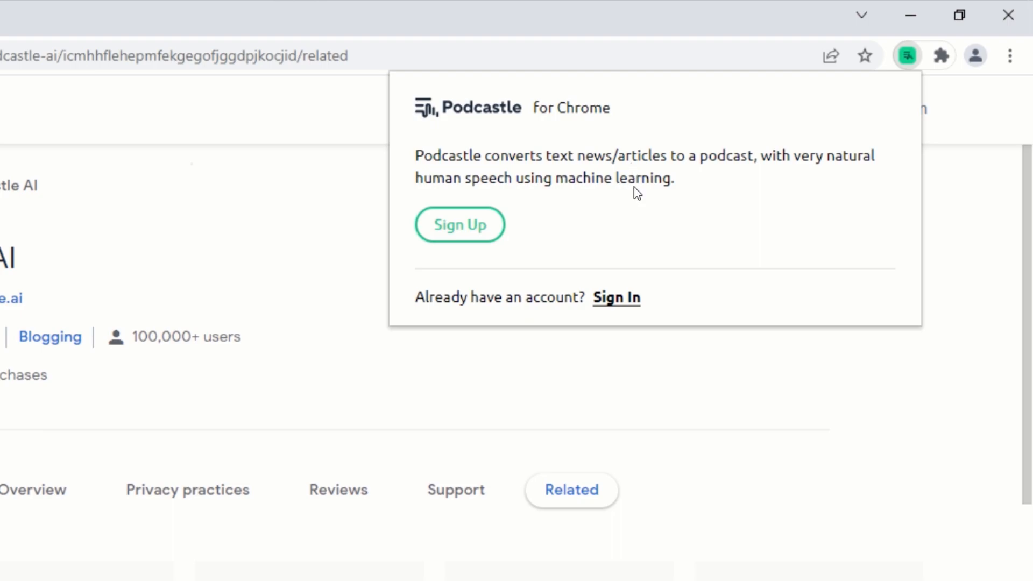
pyautogui.moveTo(460, 225)
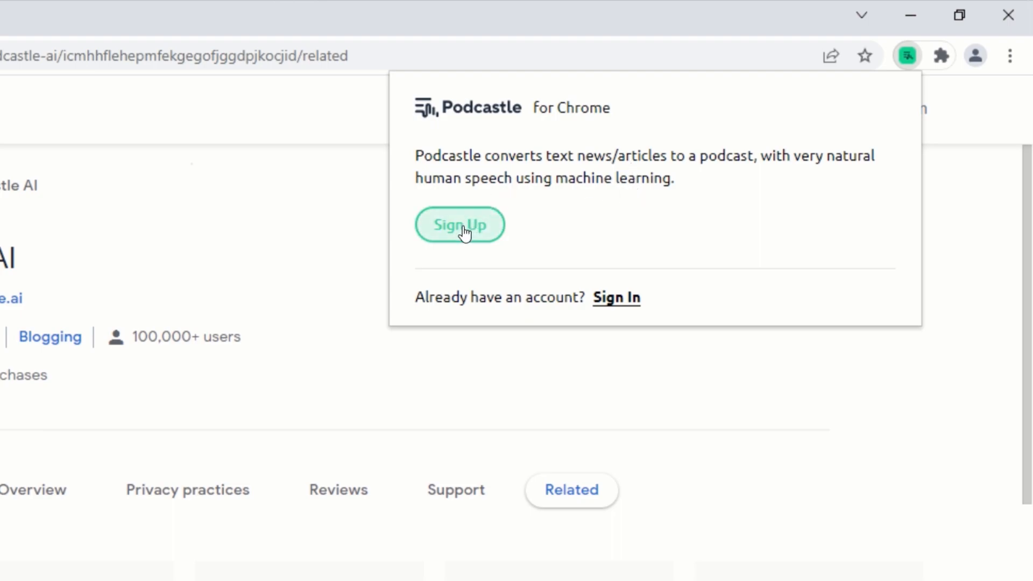
# Sign up for Podcastle using Continue with Google.
pyautogui.click(459, 225)
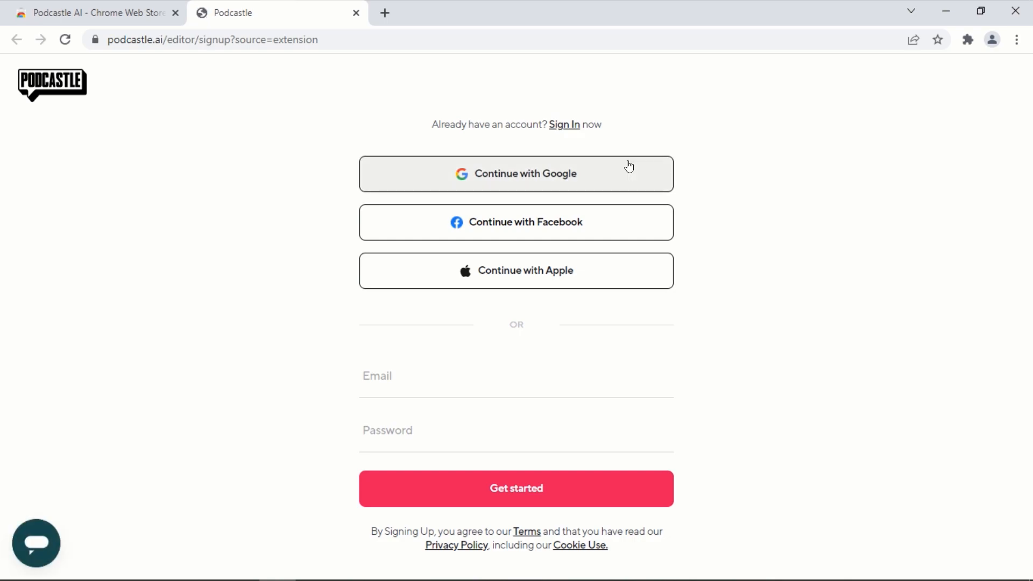
pyautogui.moveTo(626, 144)
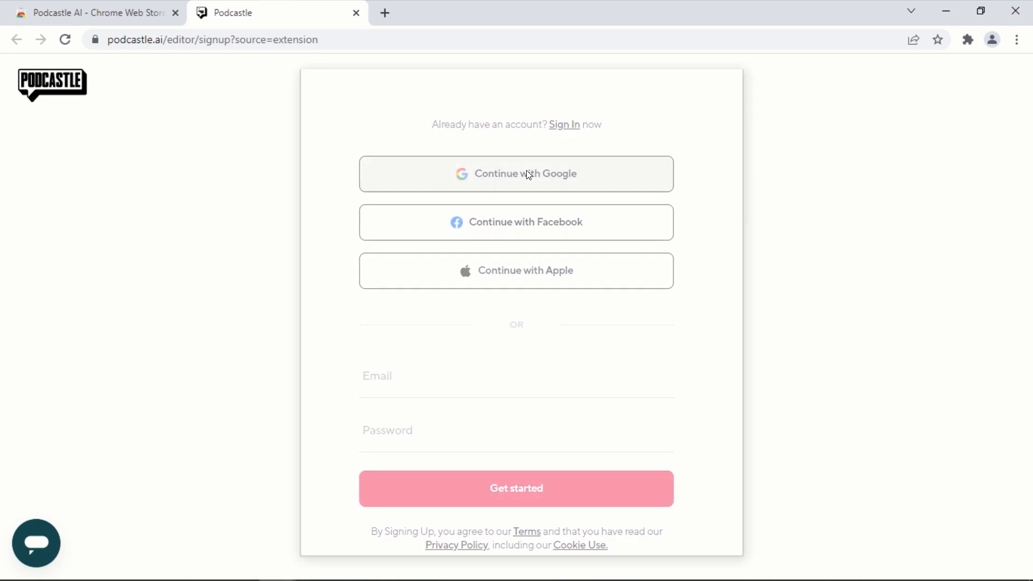
pyautogui.click(515, 174)
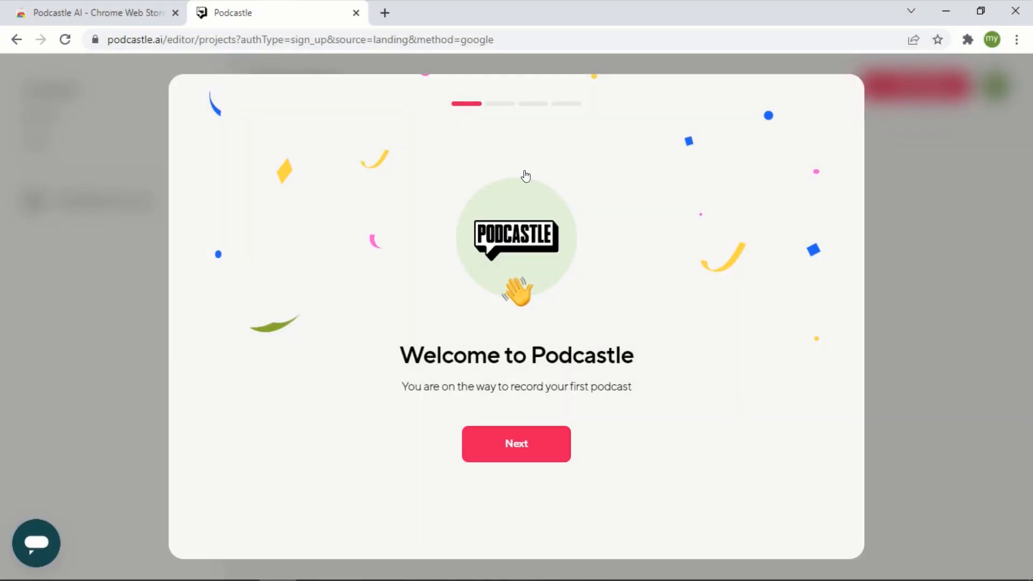
pyautogui.moveTo(517, 211)
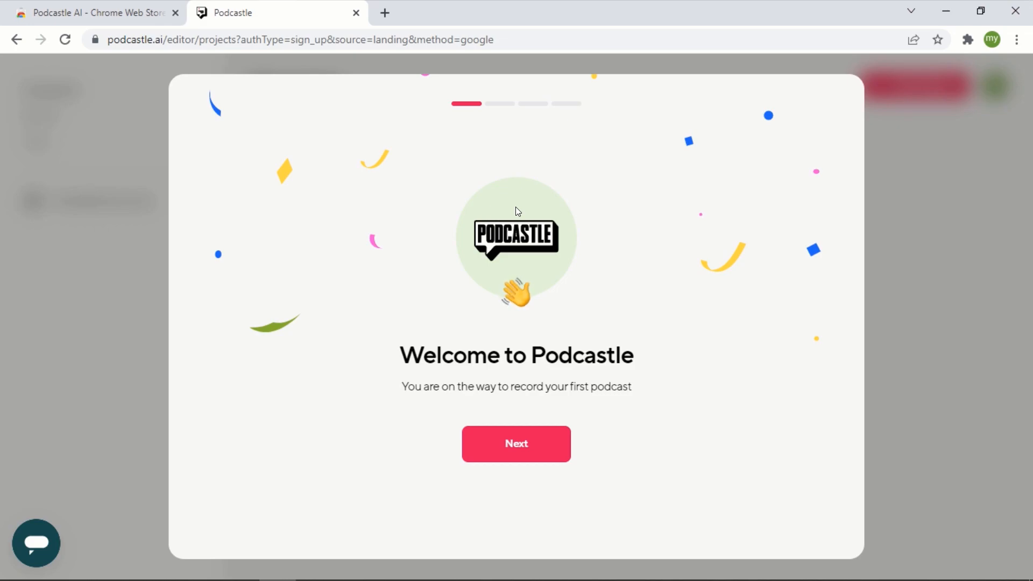
pyautogui.moveTo(559, 327)
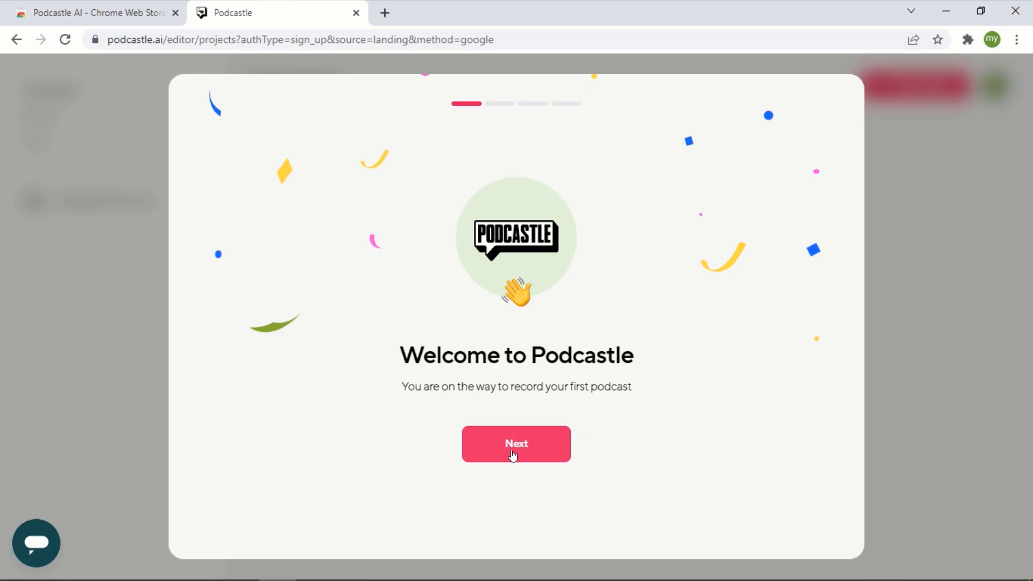
# Answer the onboarding questions as undecided and continue with the free plan into the editor.
pyautogui.click(515, 443)
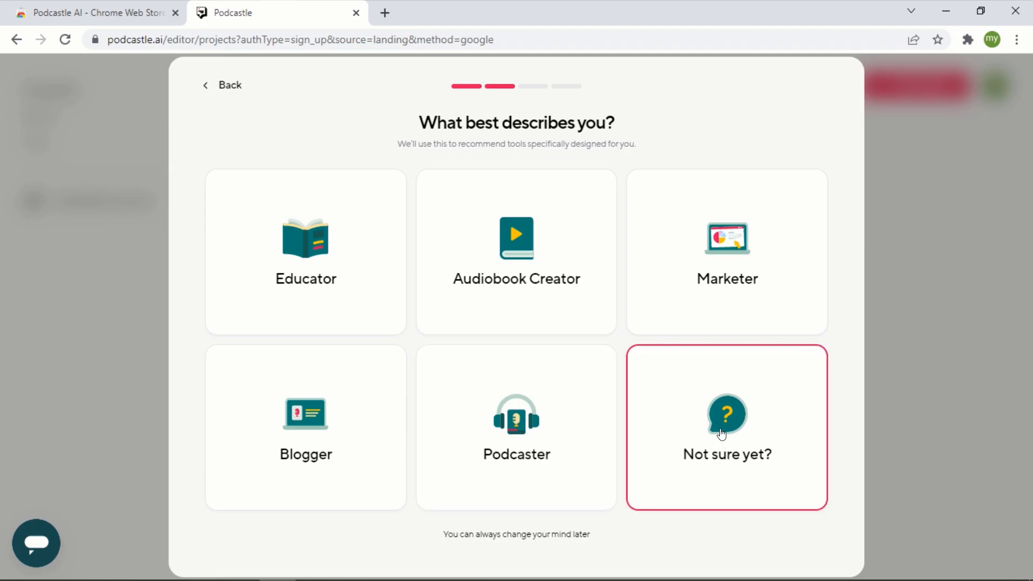
pyautogui.click(726, 427)
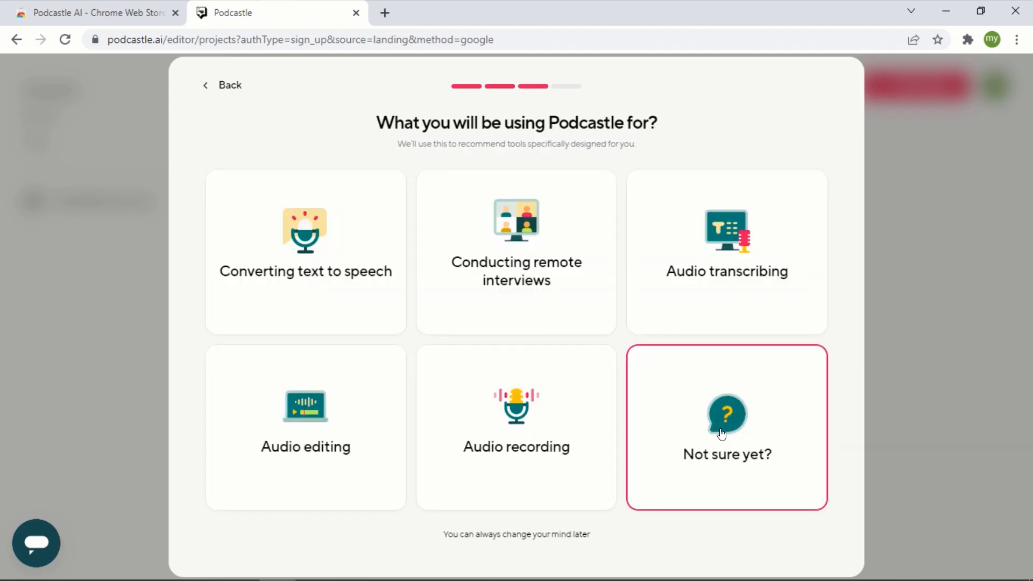
pyautogui.click(726, 427)
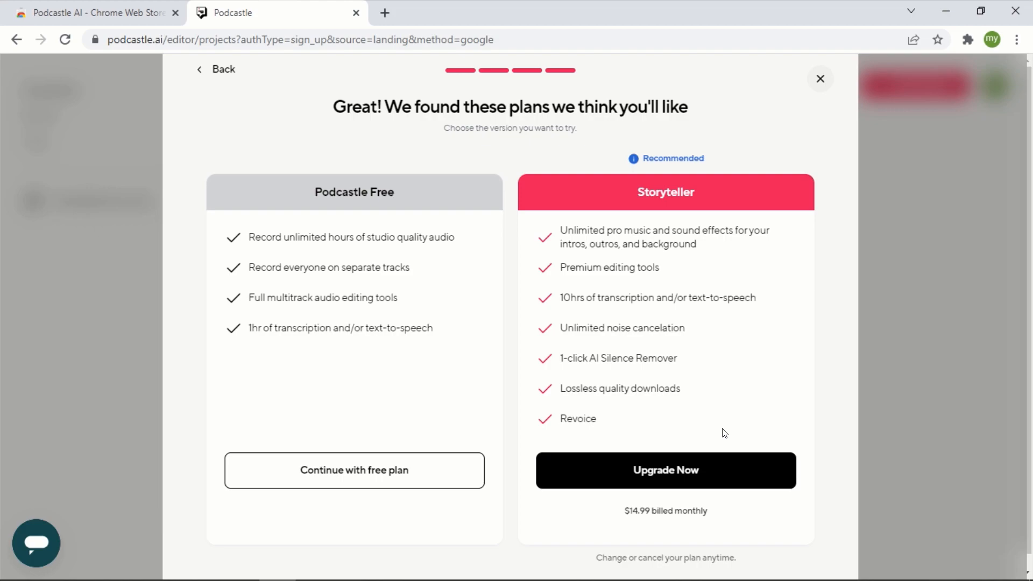
pyautogui.moveTo(347, 474)
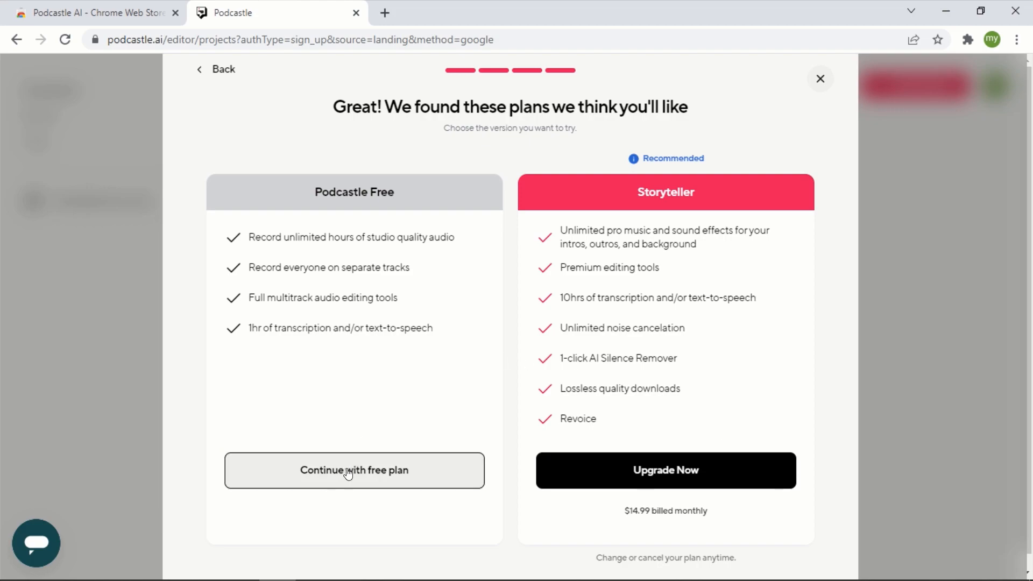
pyautogui.click(354, 470)
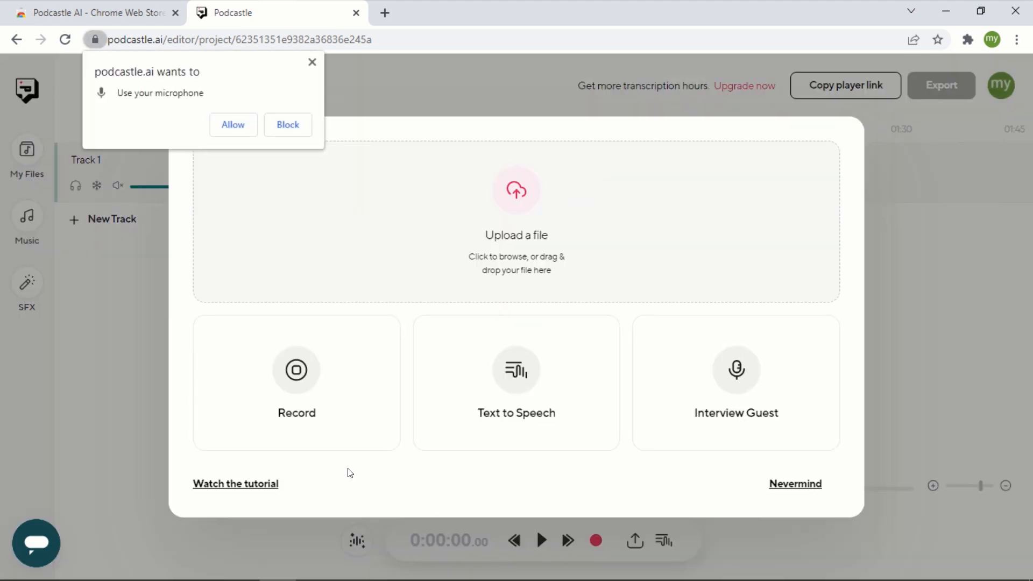
pyautogui.moveTo(356, 13)
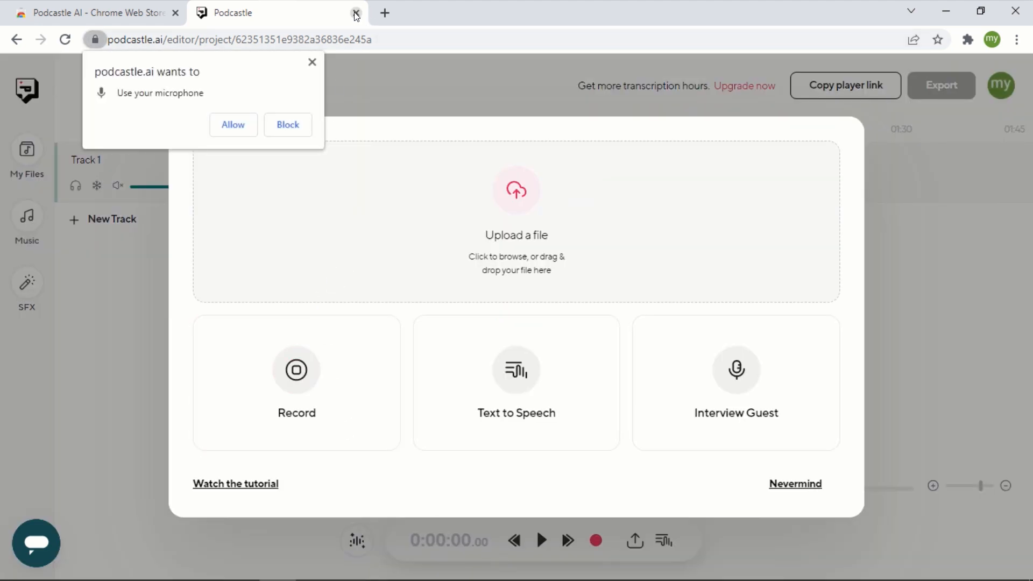
# Close the Podcastle and Web Store tabs and navigate a new tab to redtech.
pyautogui.click(356, 13)
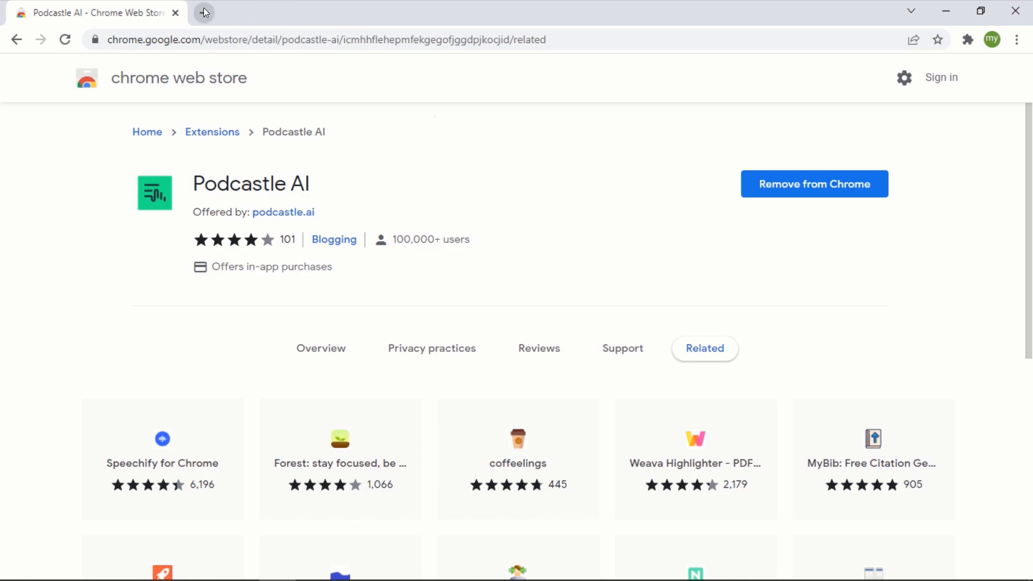
pyautogui.click(204, 13)
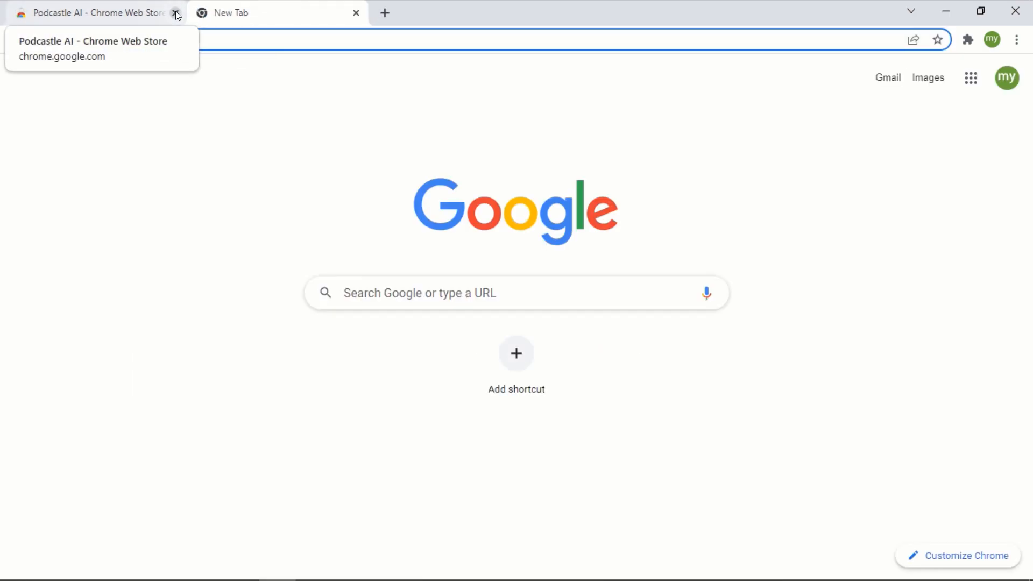
pyautogui.click(175, 13)
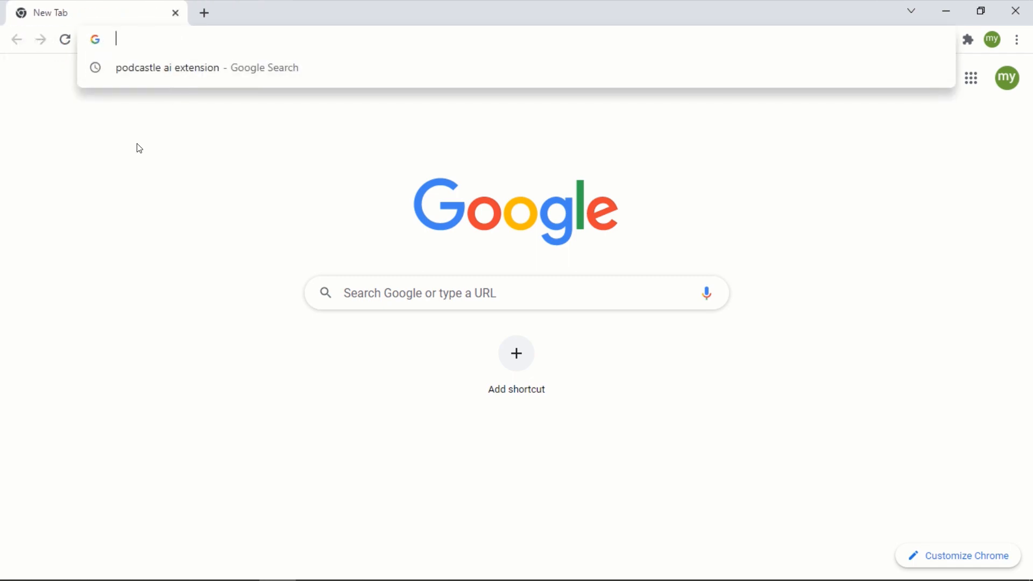
pyautogui.write('redtechtut.com')
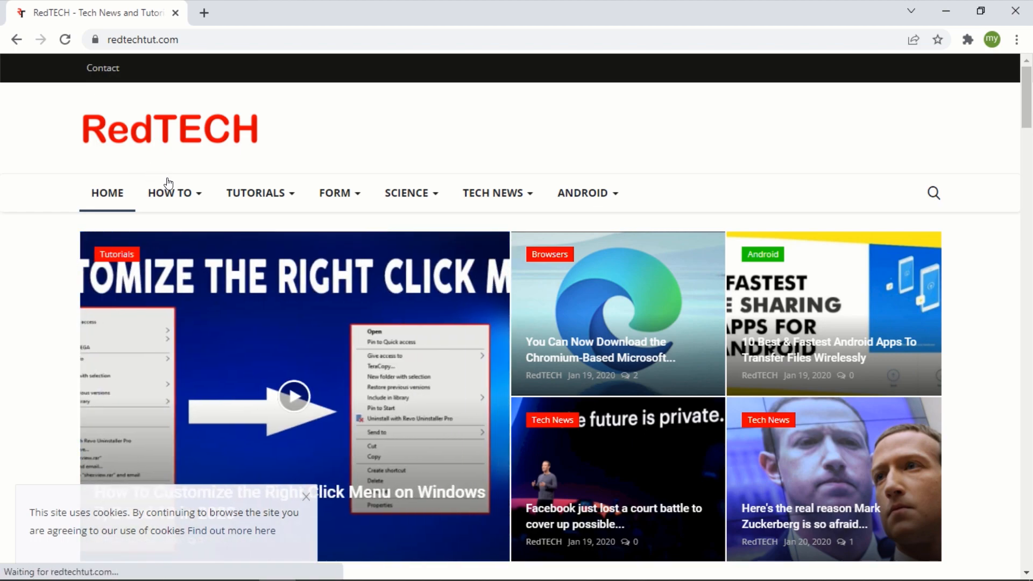
# Scroll the RedTECH Captcha verification article down to its introduction.
pyautogui.scroll(-3)
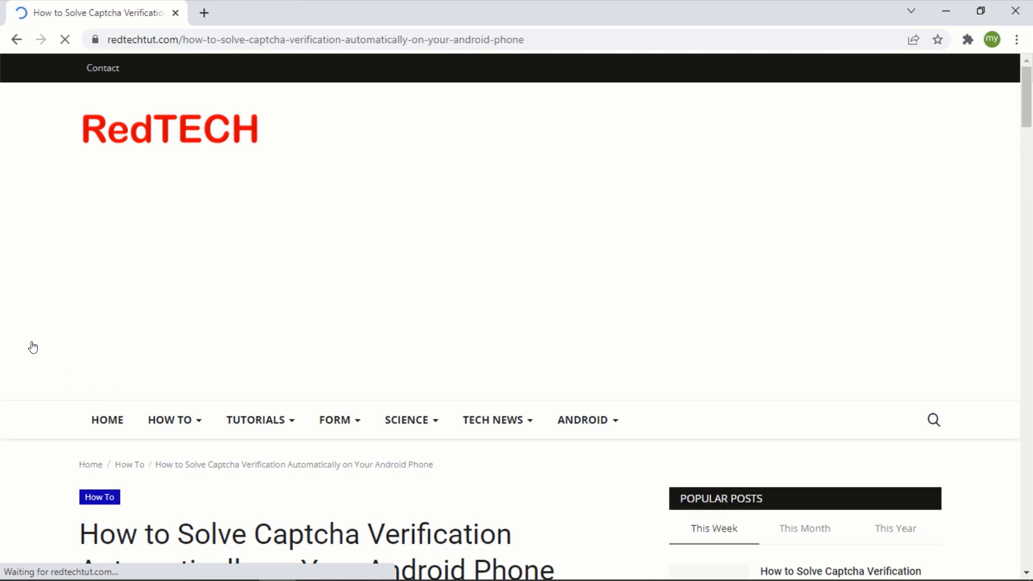
pyautogui.moveTo(128, 324)
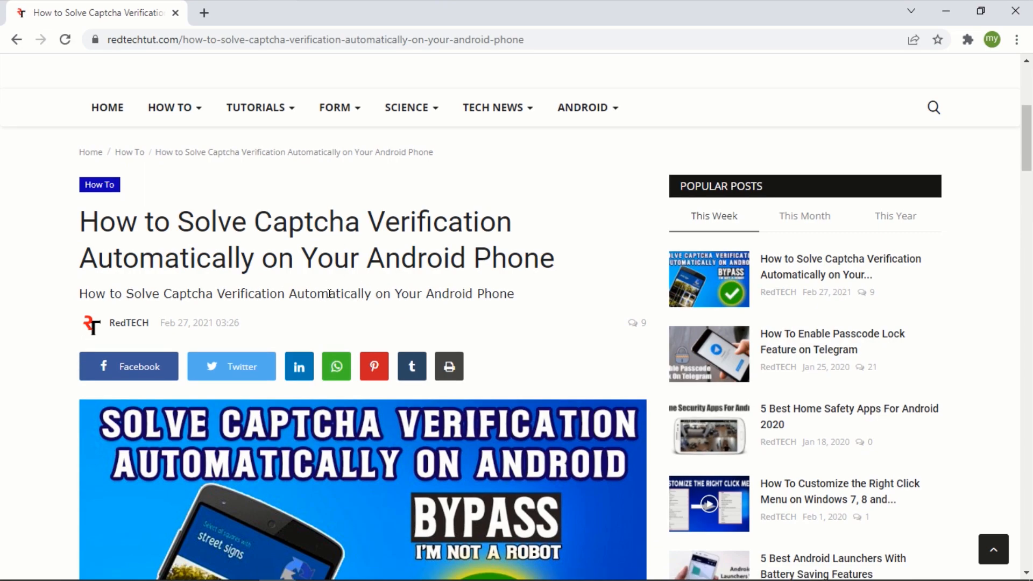
pyautogui.scroll(-3)
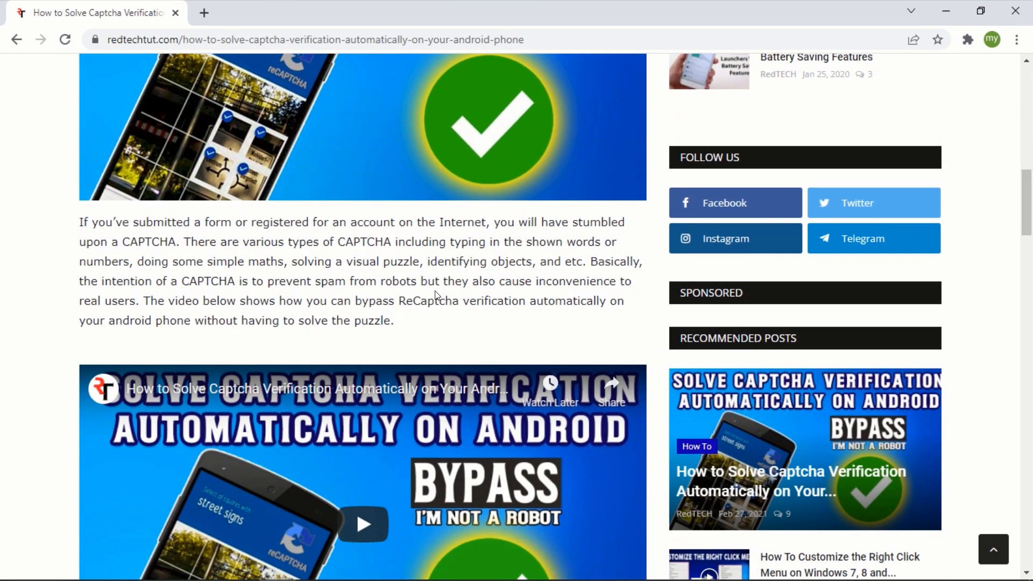
pyautogui.moveTo(386, 311)
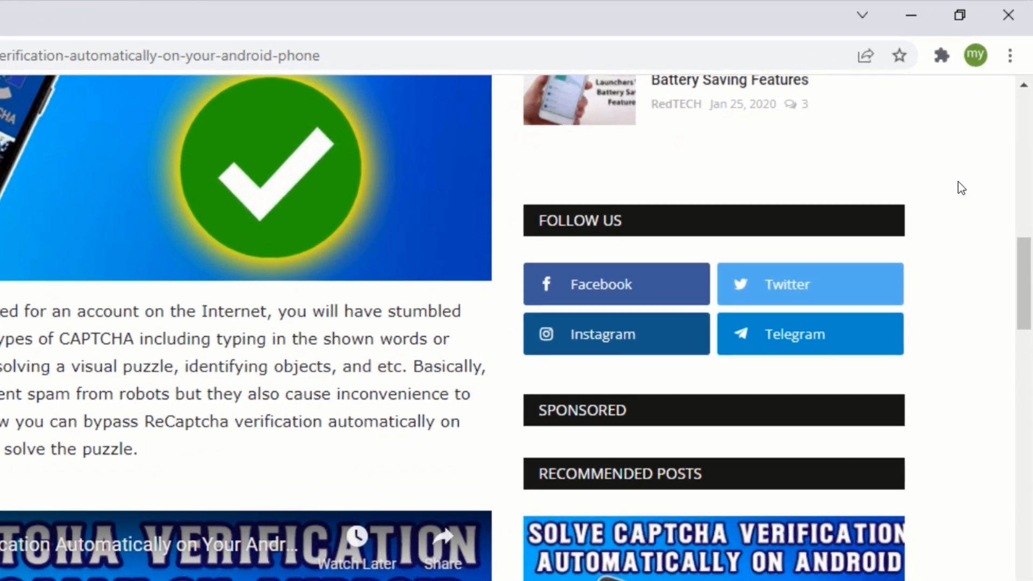
# Convert the Captcha article into podcast audio with the Podcastle AI extension.
pyautogui.click(940, 55)
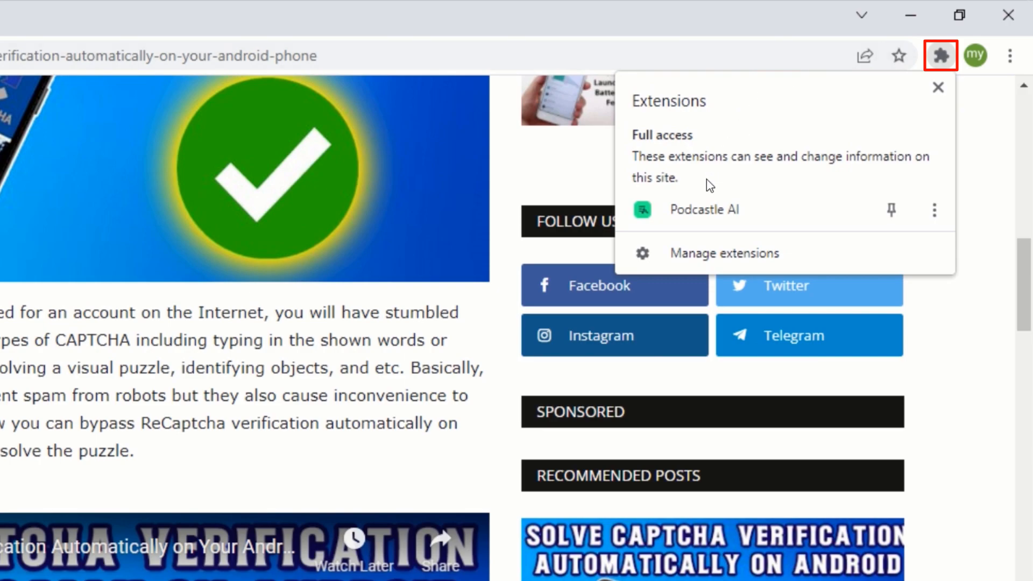
pyautogui.click(704, 210)
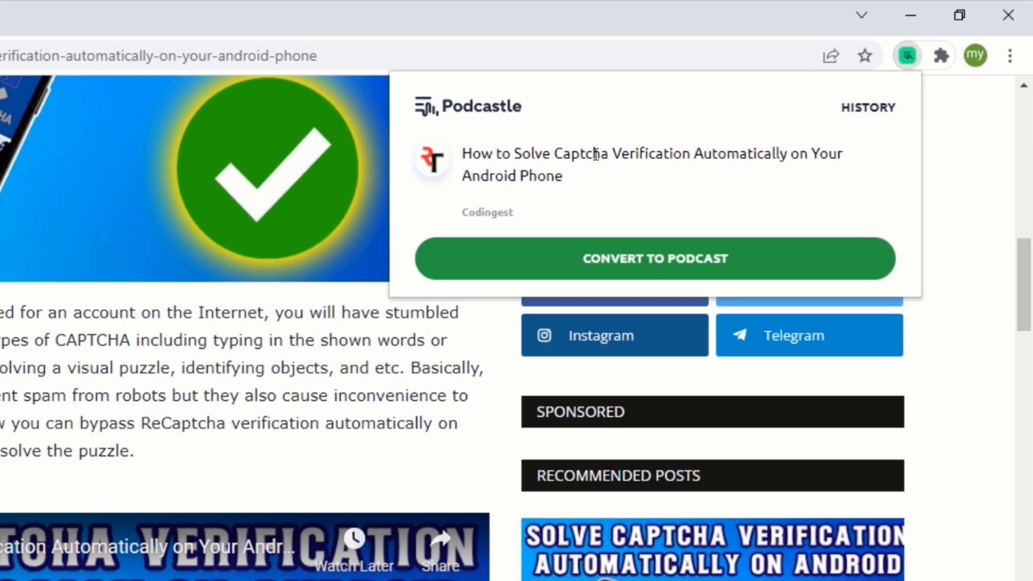
pyautogui.moveTo(638, 193)
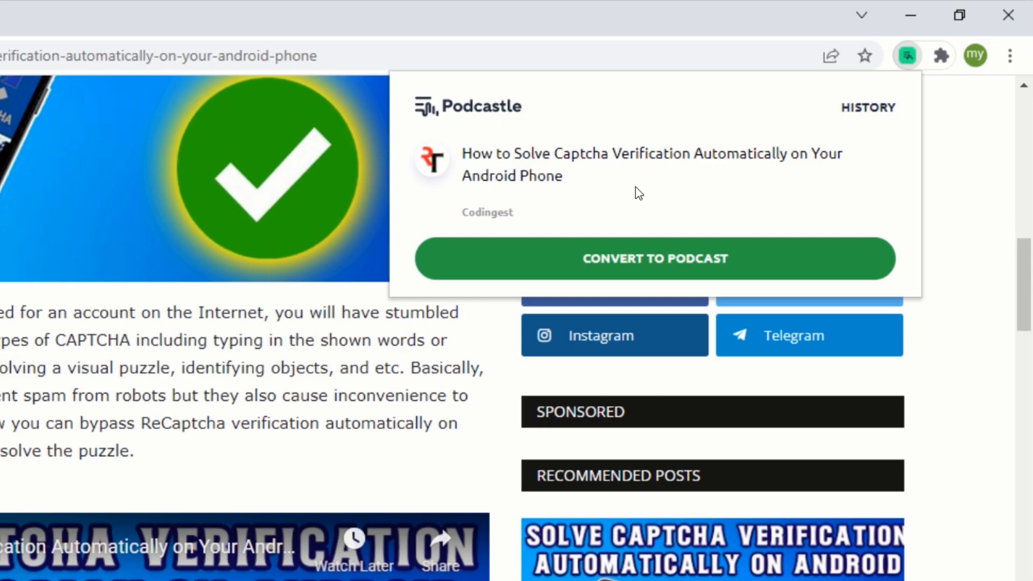
pyautogui.moveTo(632, 267)
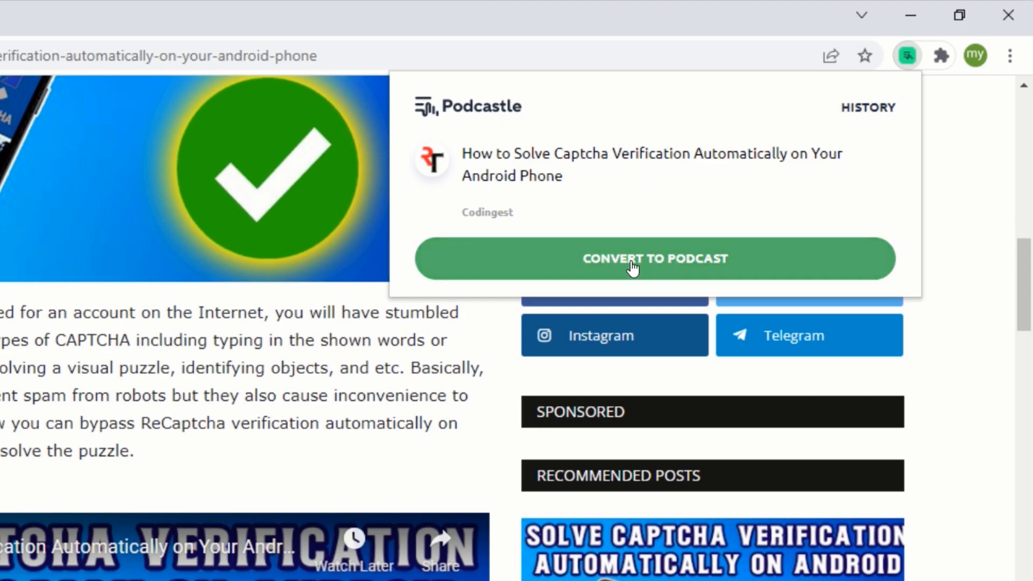
pyautogui.click(655, 259)
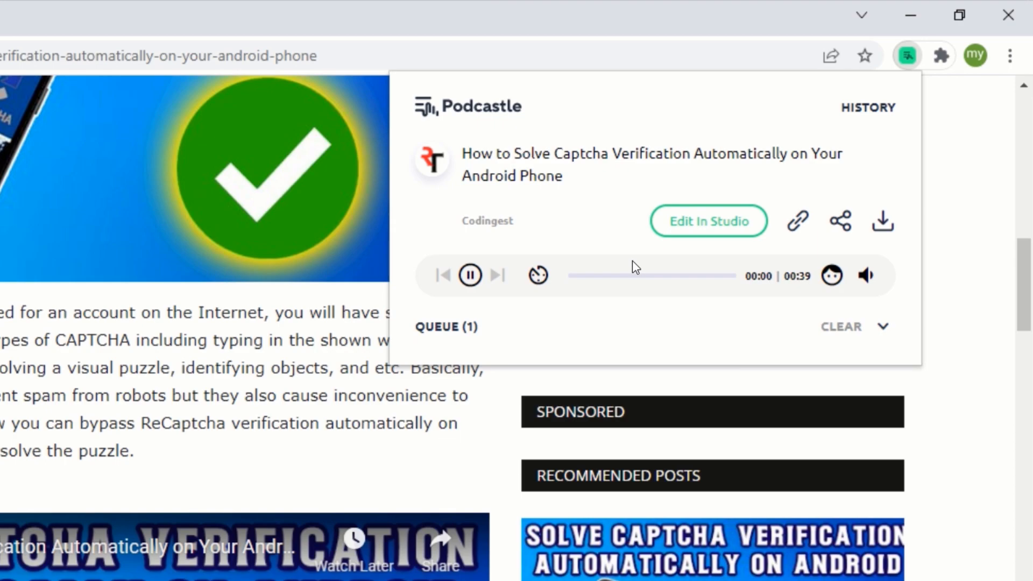
pyautogui.moveTo(747, 282)
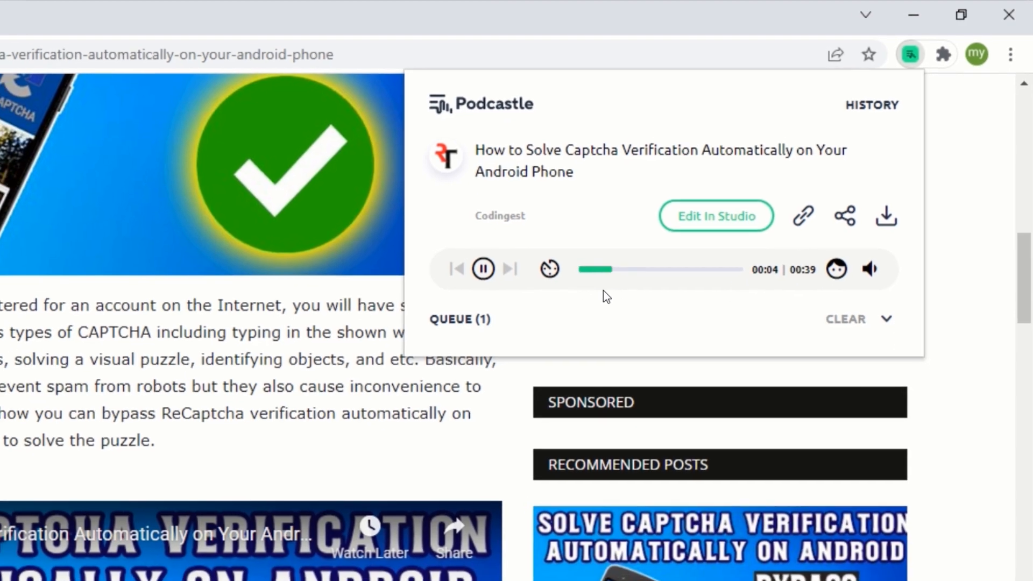
# Review the highlighted spoken text on the page and reopen the Podcastle player.
pyautogui.scroll(-3)
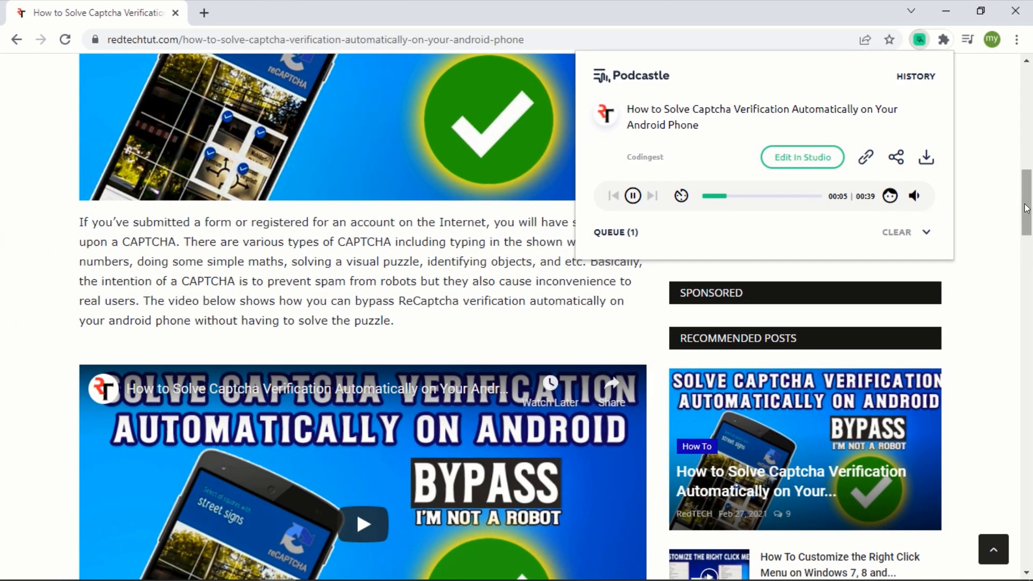
pyautogui.scroll(3)
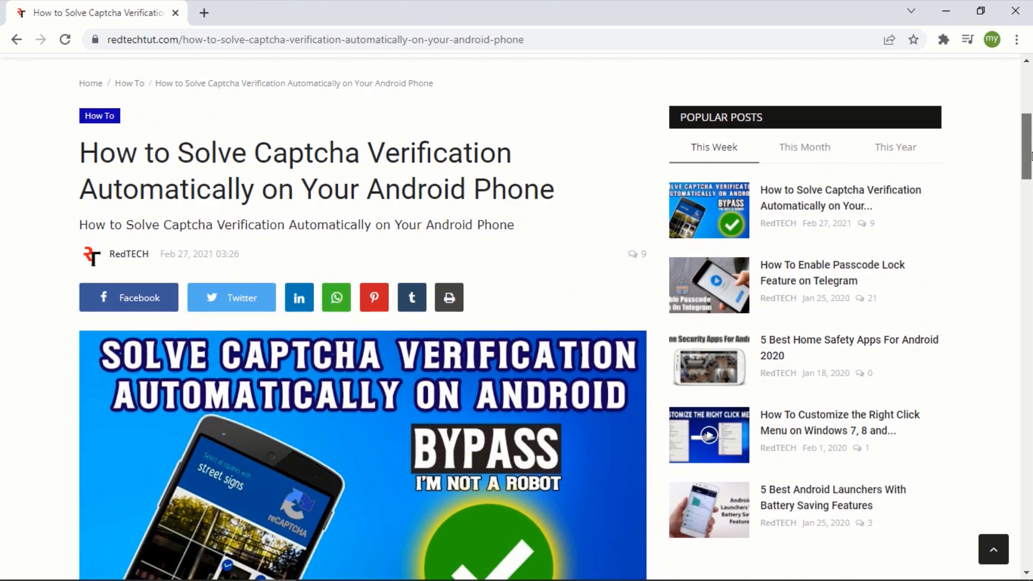
pyautogui.scroll(-3)
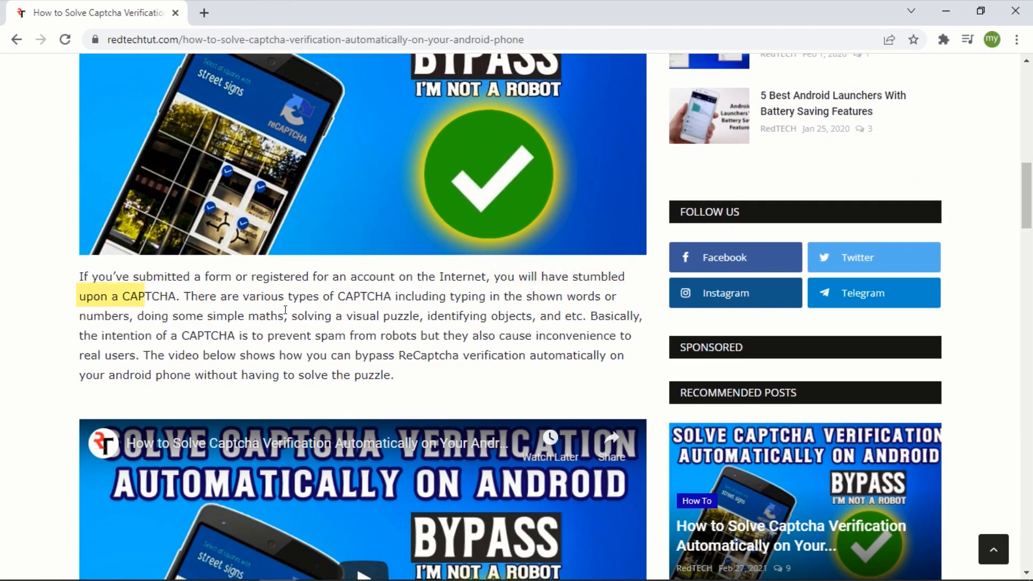
pyautogui.click(394, 307)
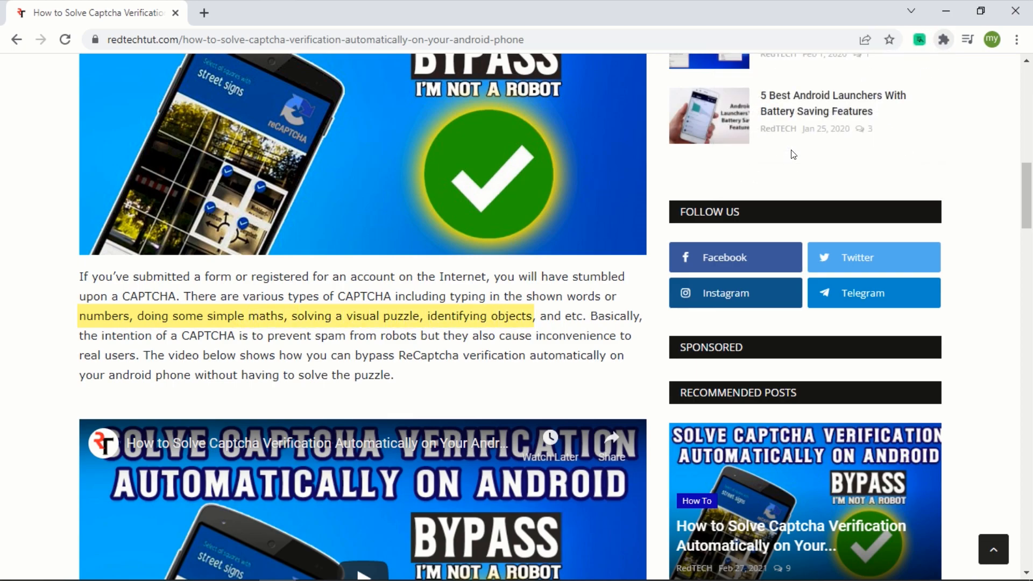
pyautogui.click(918, 39)
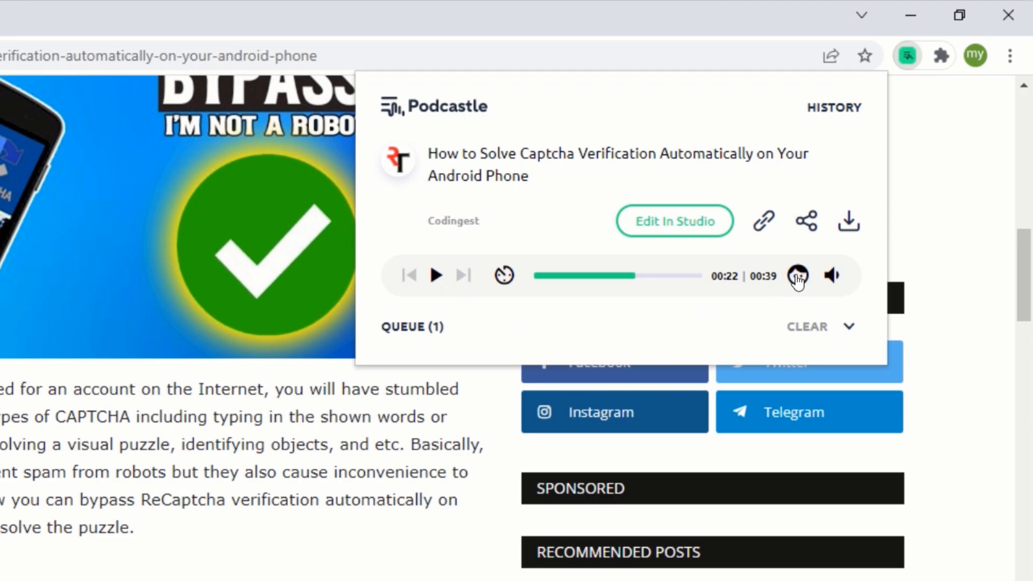
# Switch the narration to a different voice and pause the replayed audio.
pyautogui.click(797, 274)
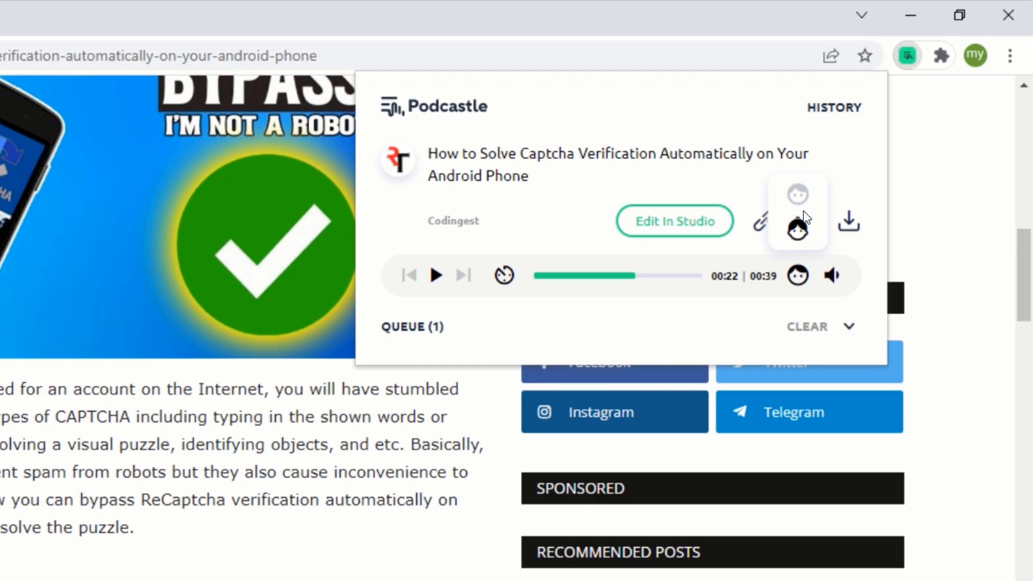
pyautogui.moveTo(458, 292)
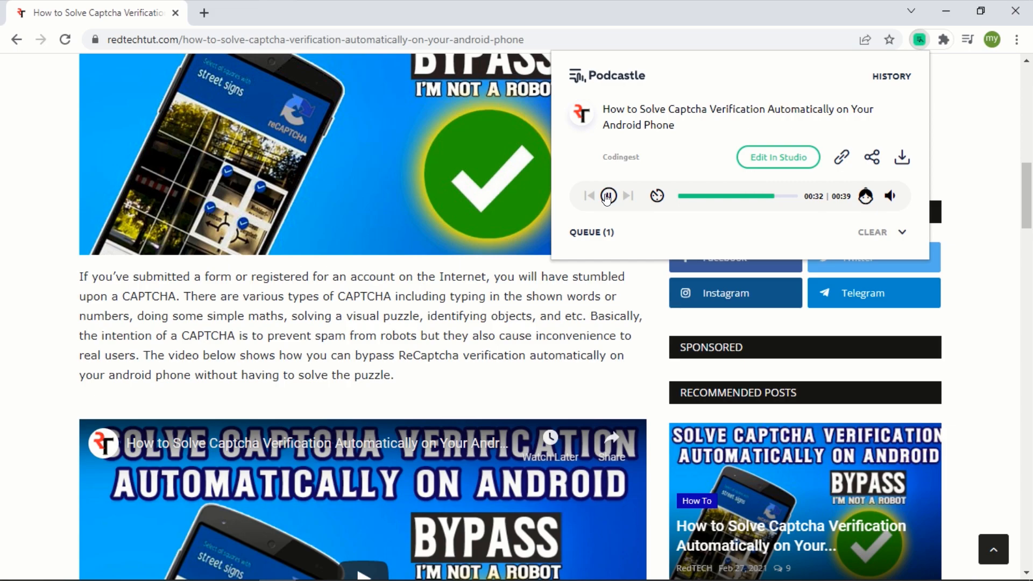
pyautogui.click(606, 196)
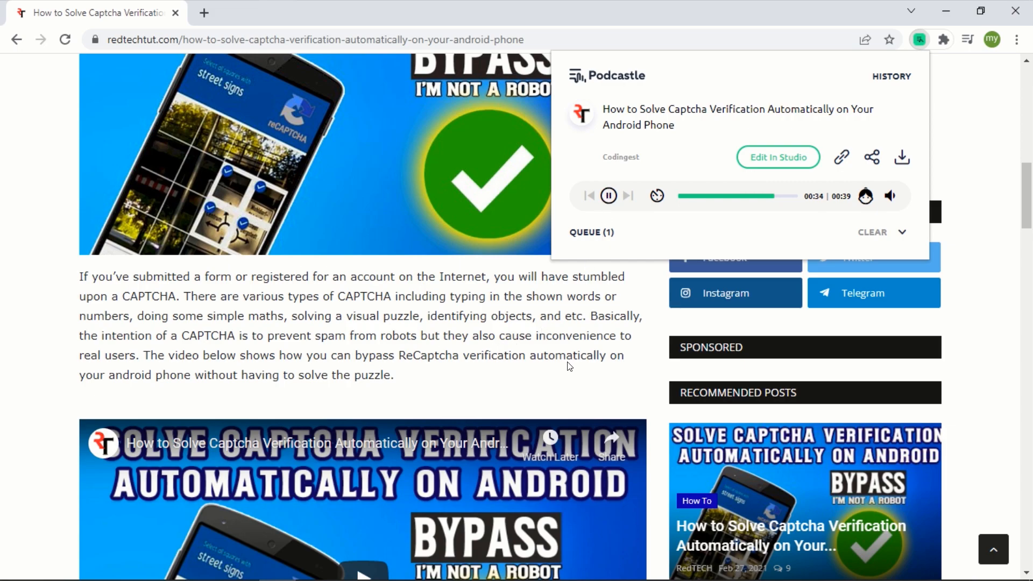
pyautogui.moveTo(381, 386)
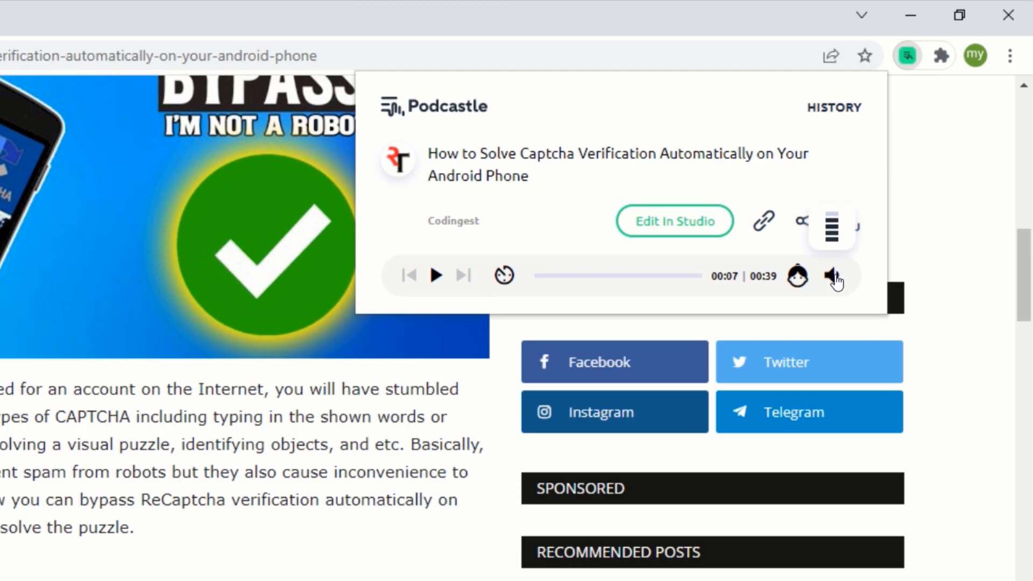
pyautogui.moveTo(835, 272)
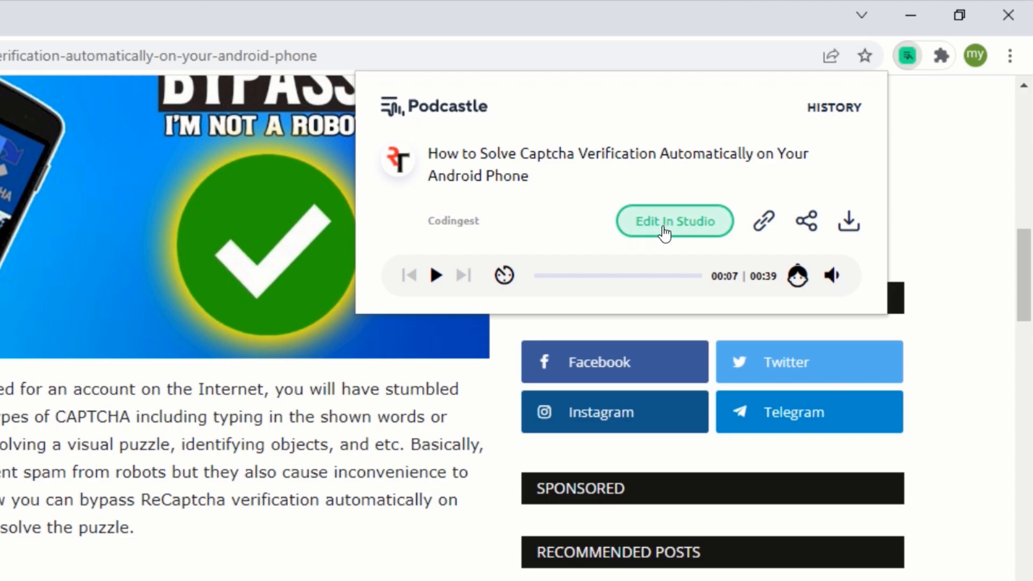
# Open the narration in the Podcastle studio editor, then close that tab to return to the article.
pyautogui.click(674, 221)
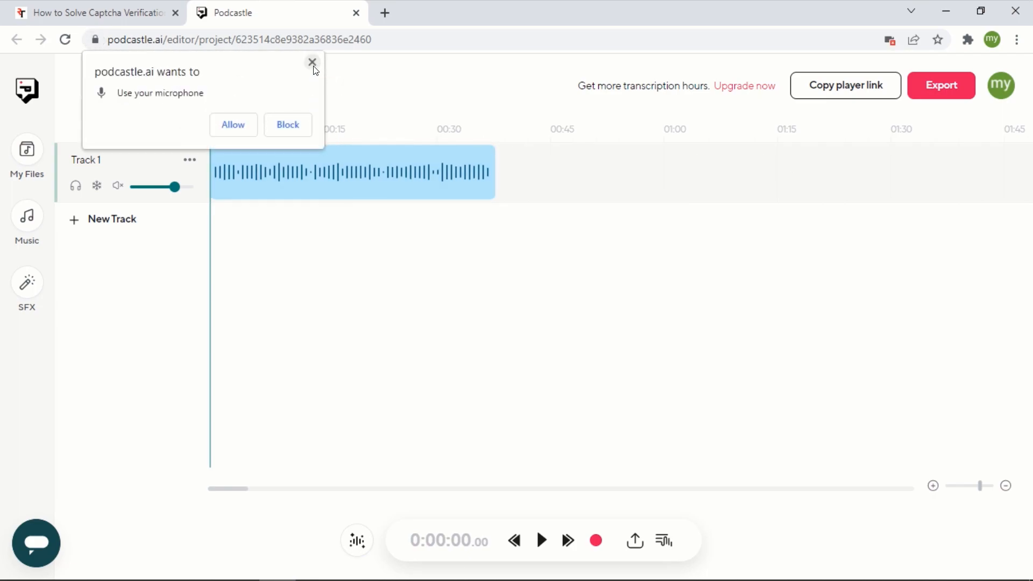
pyautogui.click(312, 63)
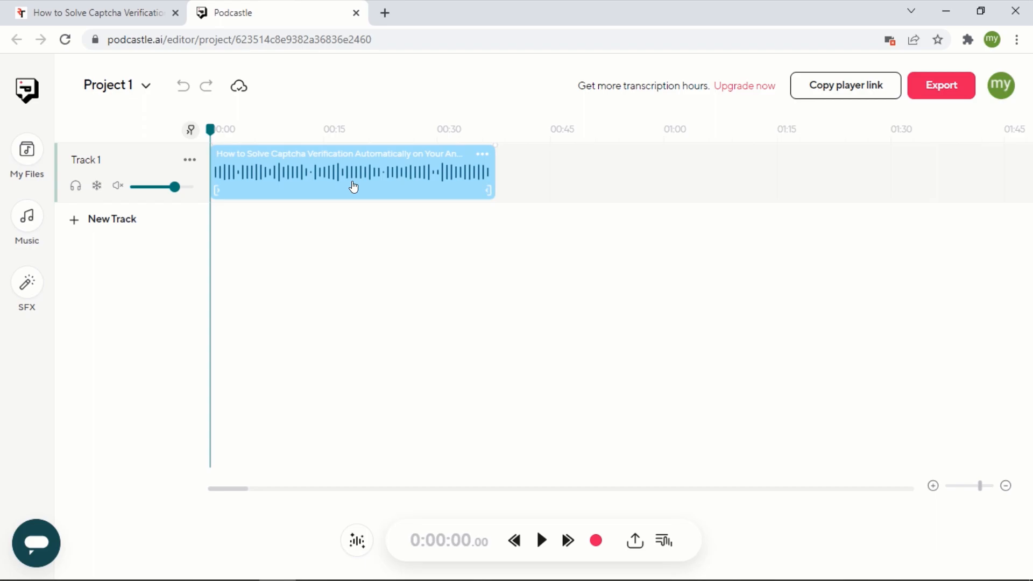
pyautogui.moveTo(373, 22)
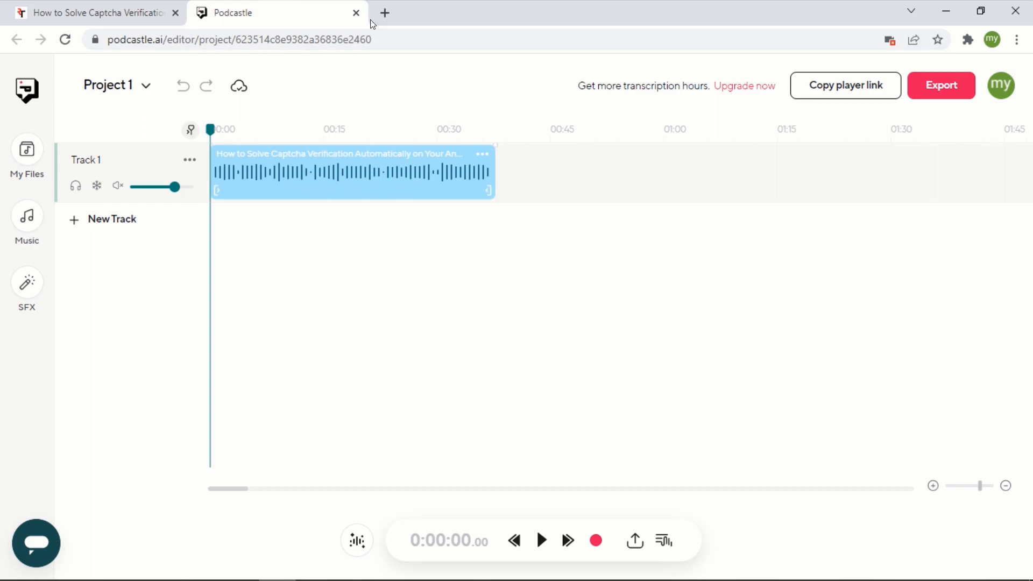
pyautogui.click(356, 13)
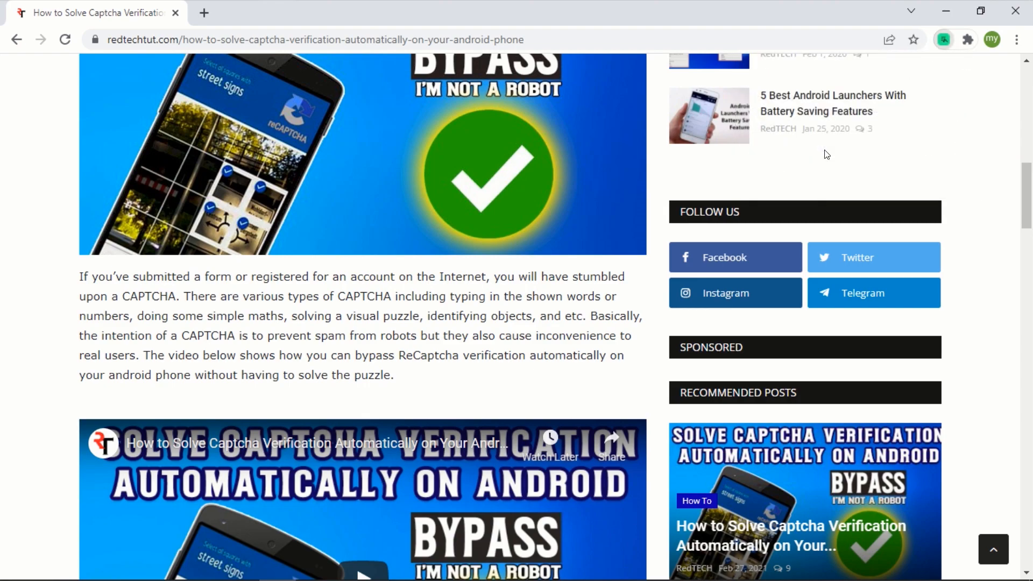
# Download the Captcha article's podcast narration as an MP3 from the Podcastle player.
pyautogui.click(944, 40)
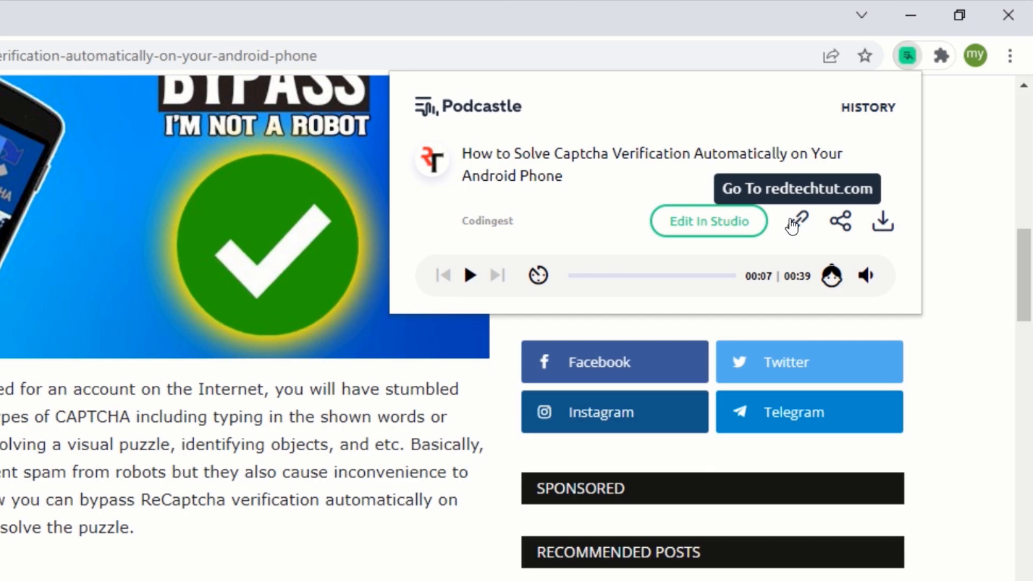
pyautogui.moveTo(845, 229)
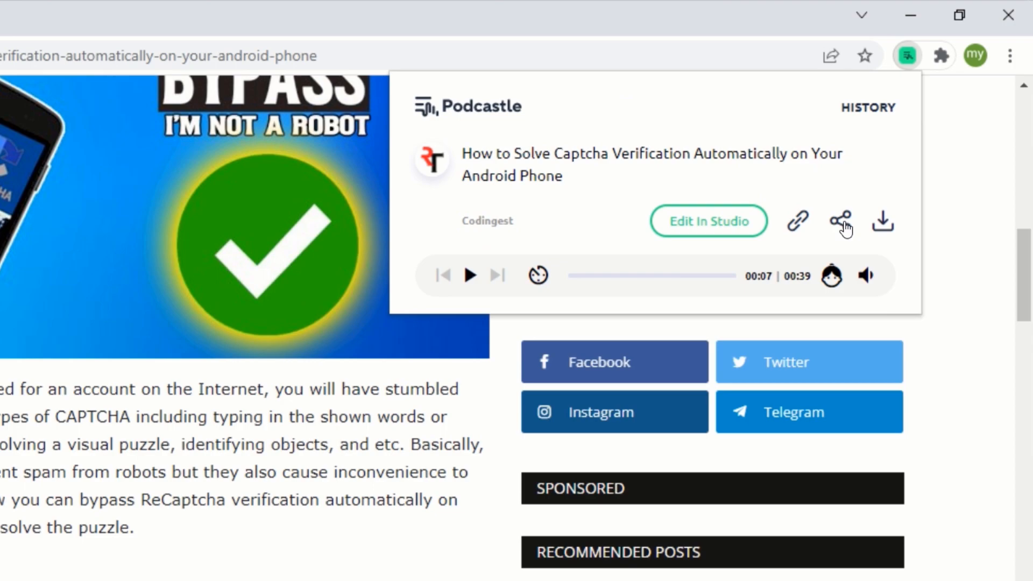
pyautogui.click(839, 220)
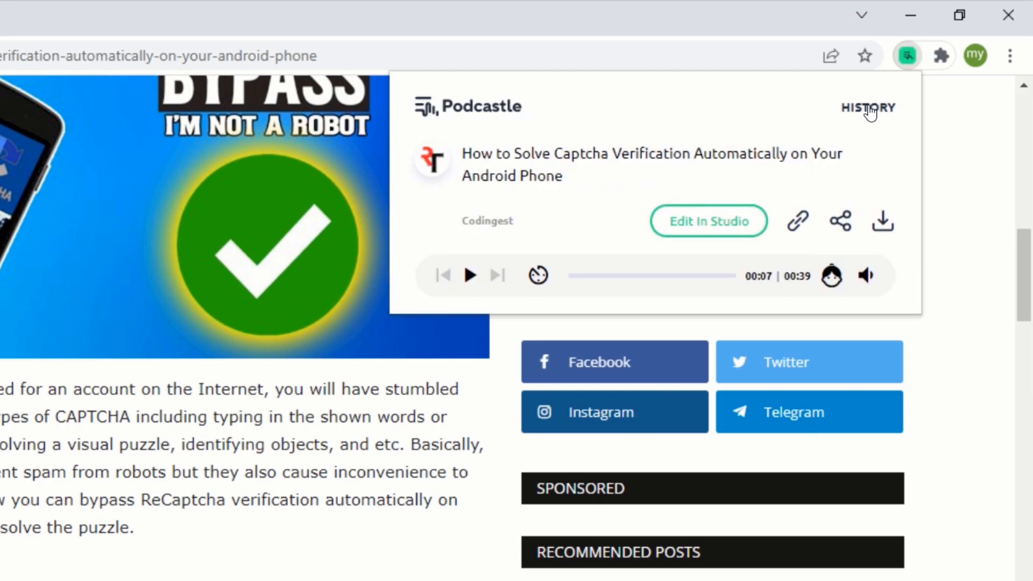
pyautogui.moveTo(890, 210)
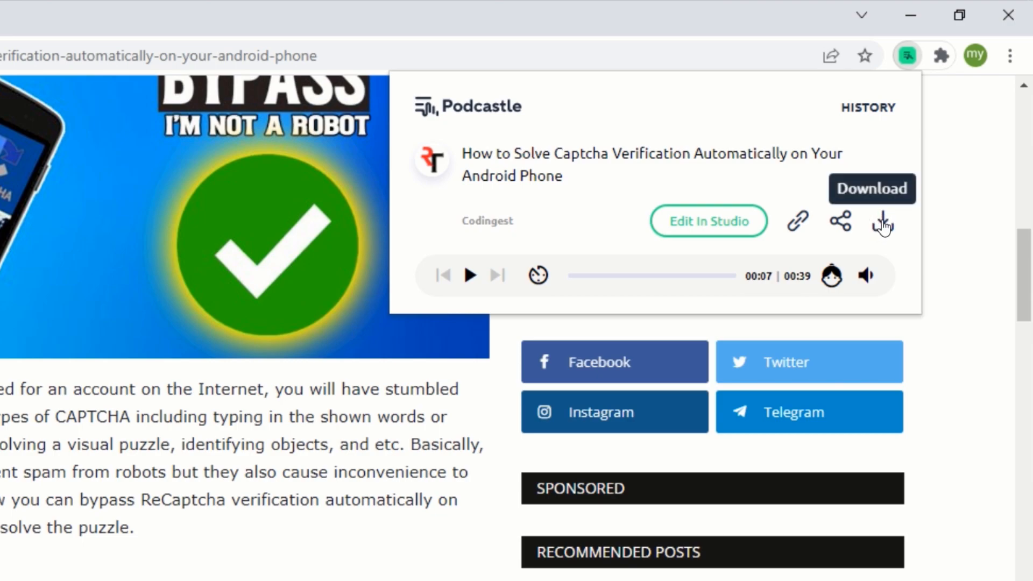
pyautogui.click(871, 188)
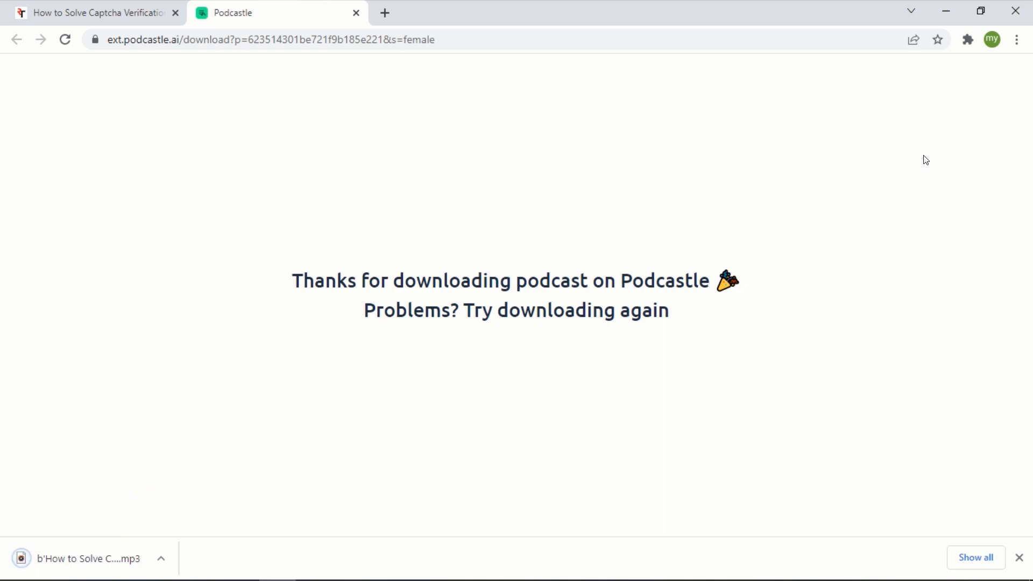
pyautogui.moveTo(111, 566)
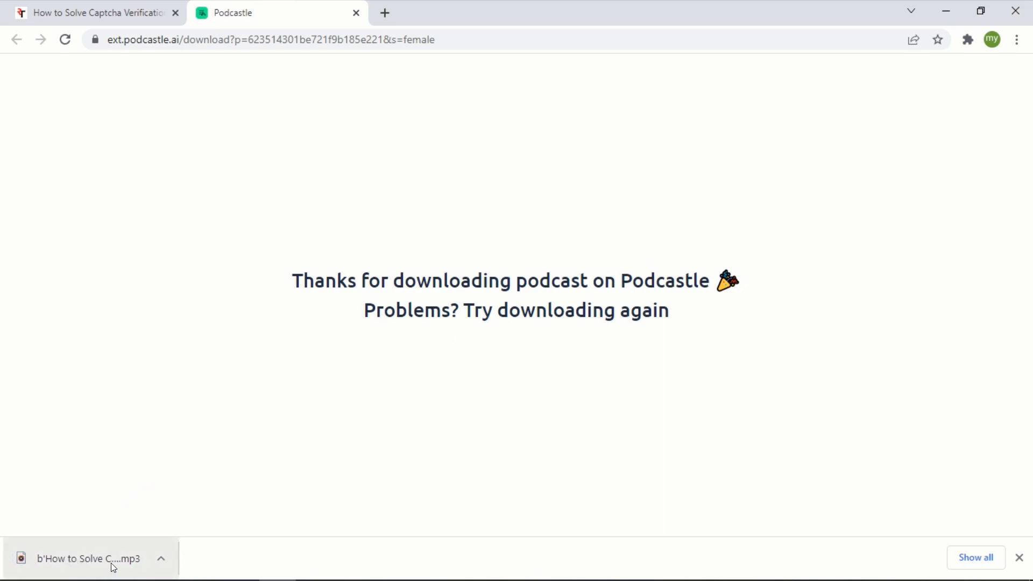
pyautogui.moveTo(88, 558)
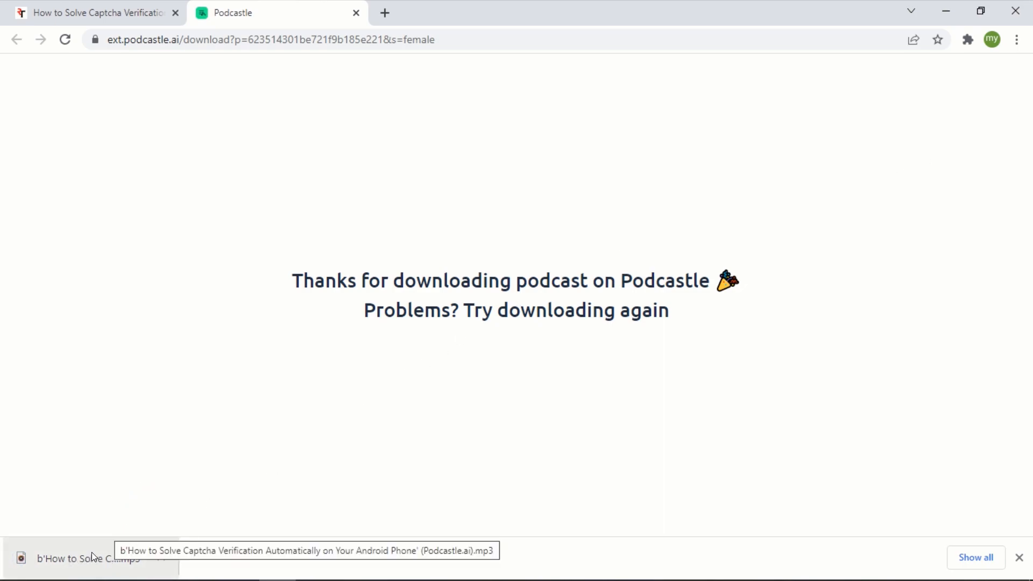
# Play the downloaded MP3 in Groove Music, then close the player and the confirmation tab.
pyautogui.click(92, 558)
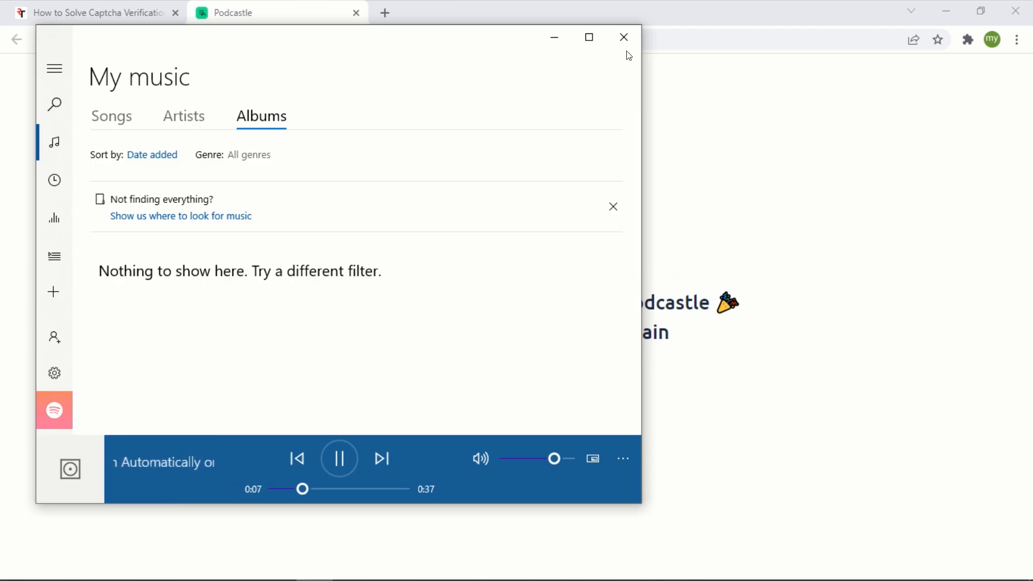
pyautogui.click(622, 36)
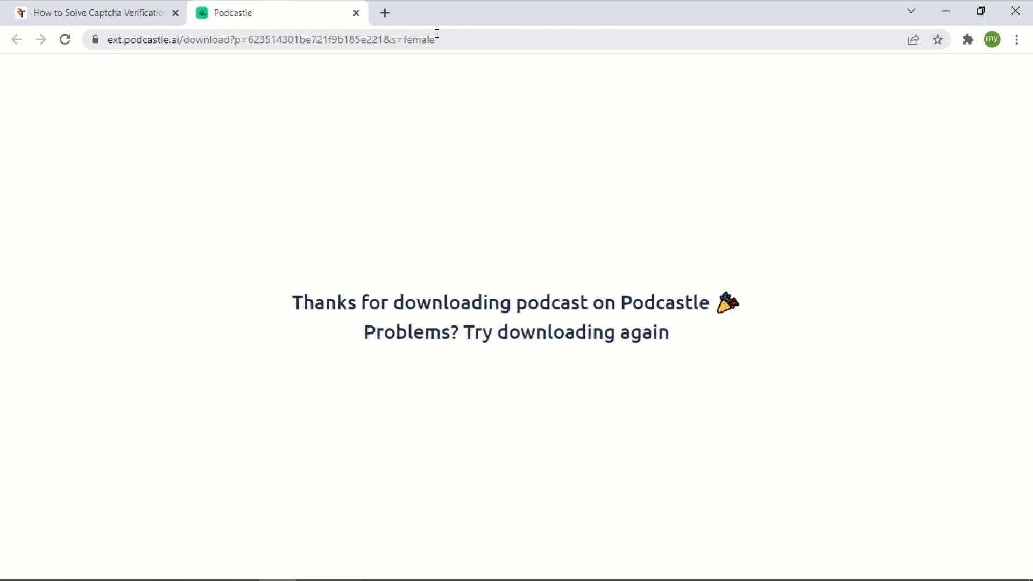
pyautogui.click(356, 13)
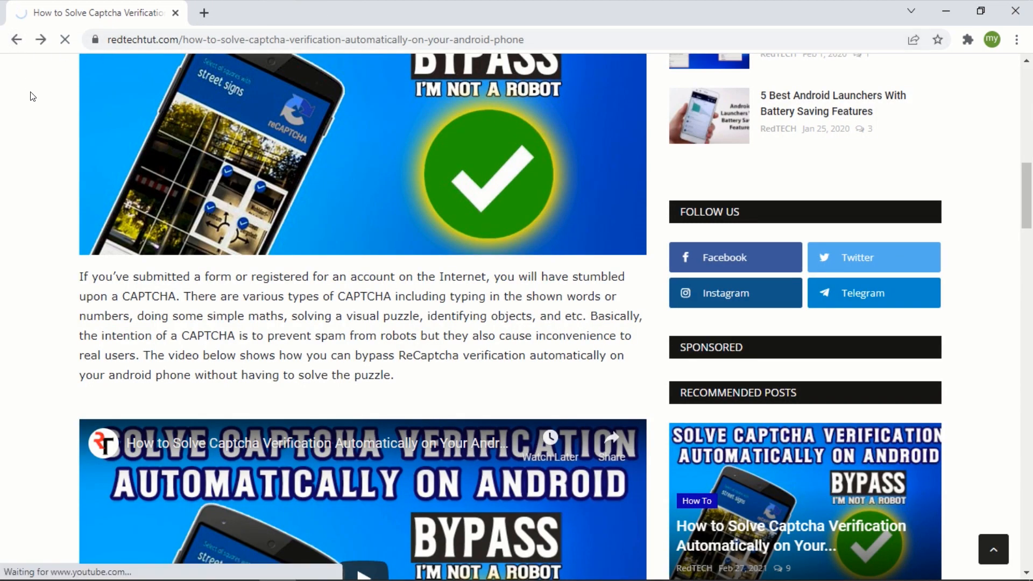
# Return to the RedTECH home page and locate the Block Inappropriate Websites article.
pyautogui.click(17, 40)
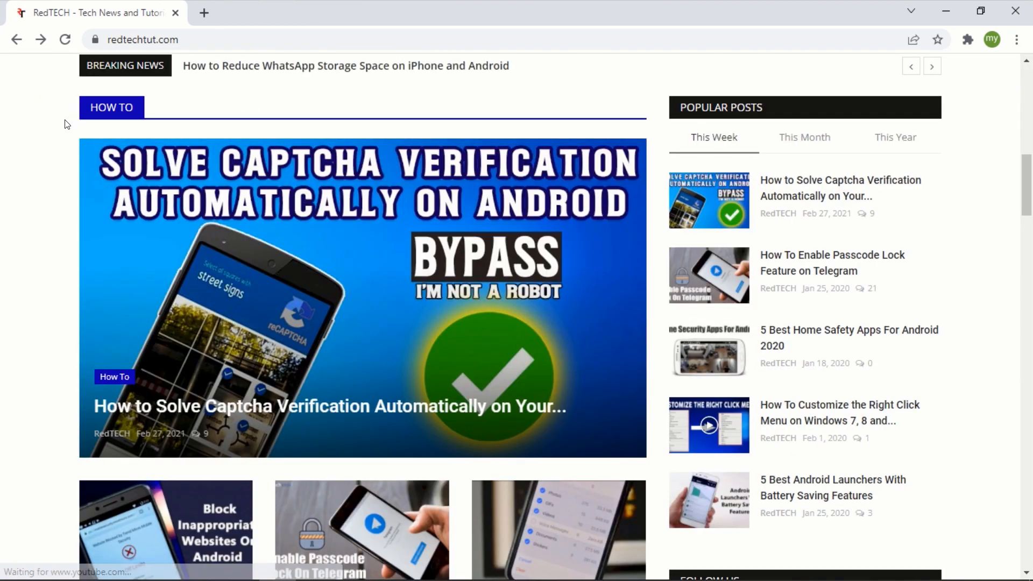
pyautogui.scroll(-3)
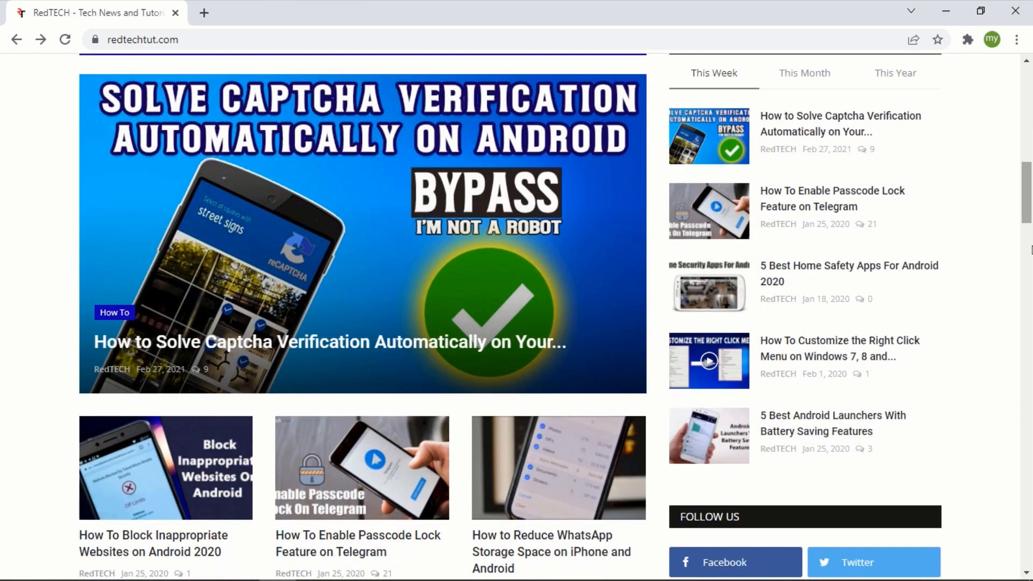
pyautogui.scroll(-3)
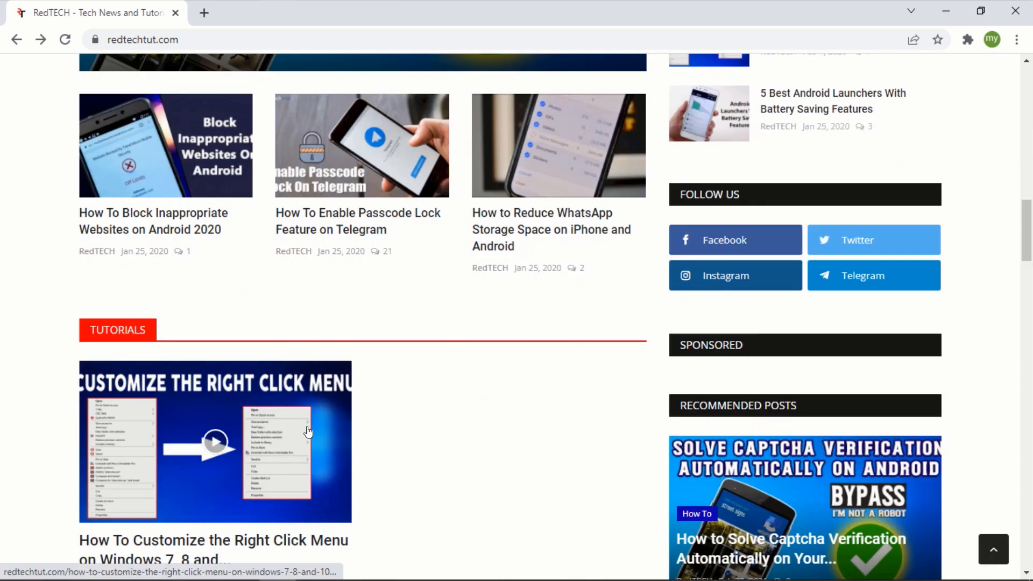
pyautogui.moveTo(236, 309)
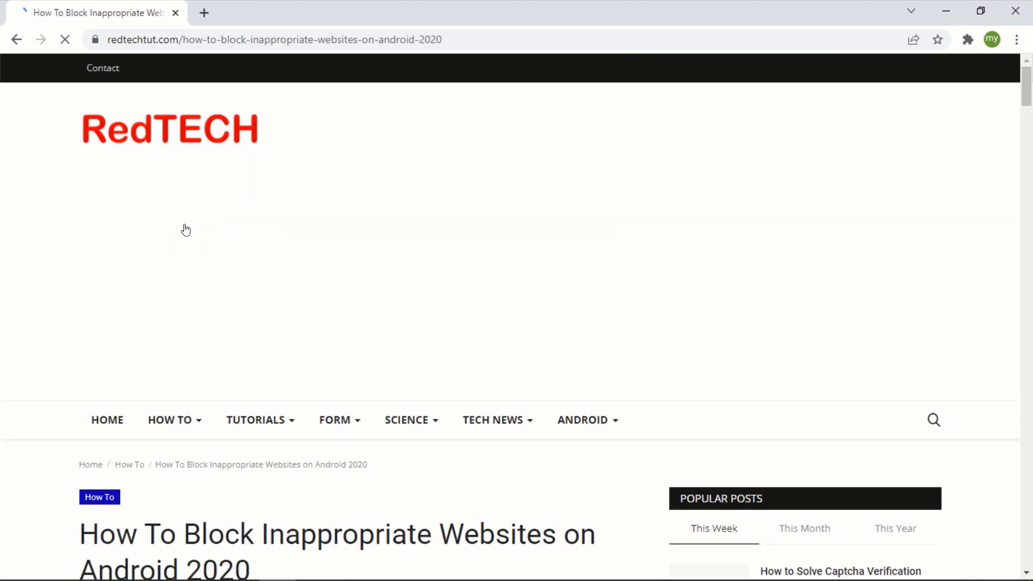
pyautogui.scroll(-3)
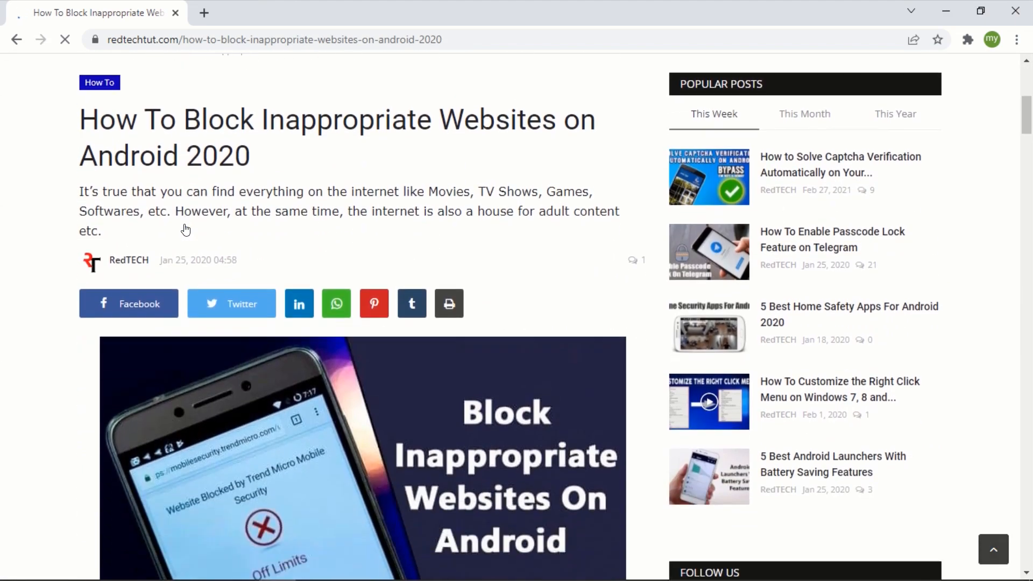
pyautogui.scroll(-3)
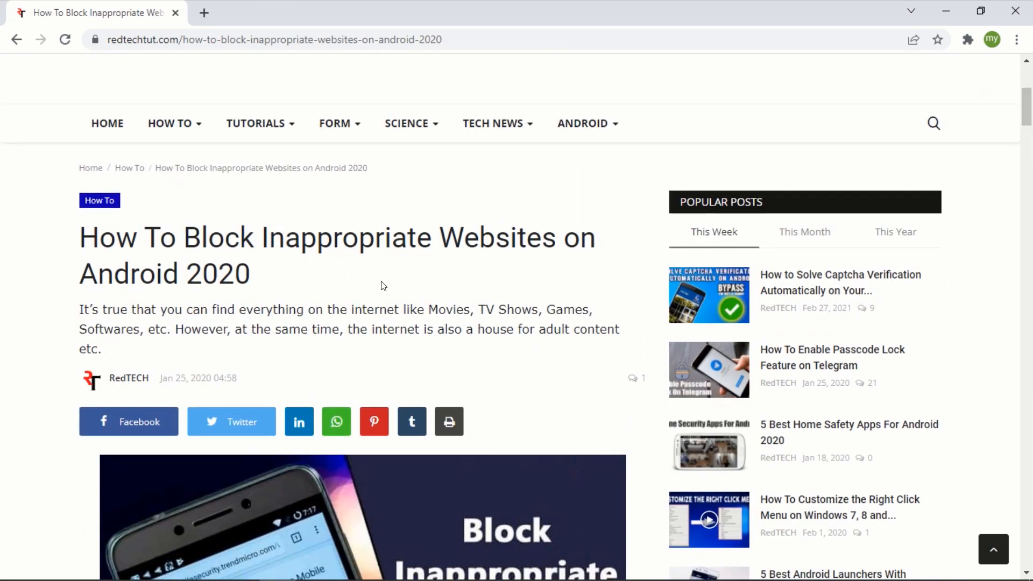
pyautogui.moveTo(968, 39)
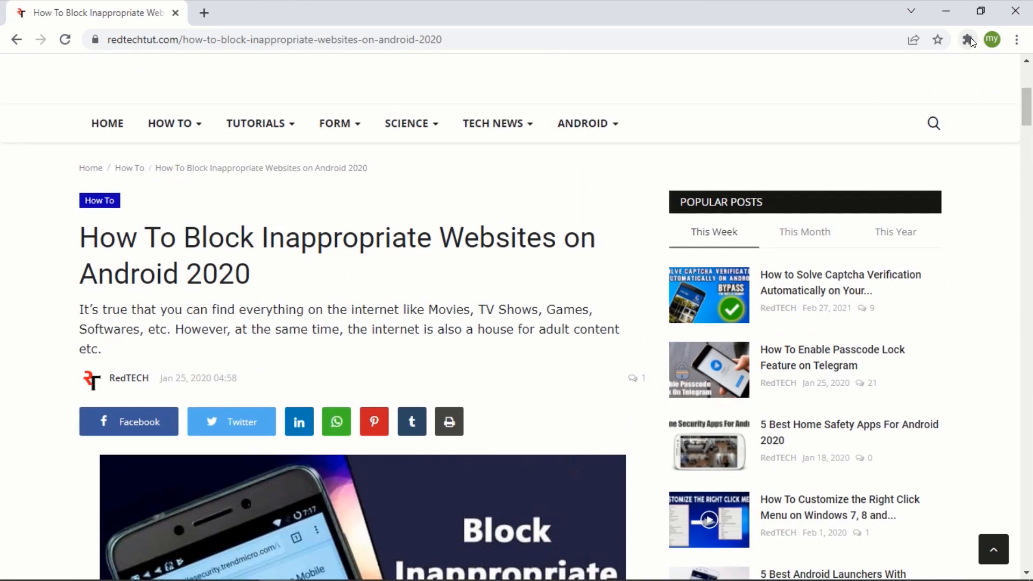
# Convert the Block Inappropriate Websites article into a podcast with Podcastle AI.
pyautogui.click(967, 40)
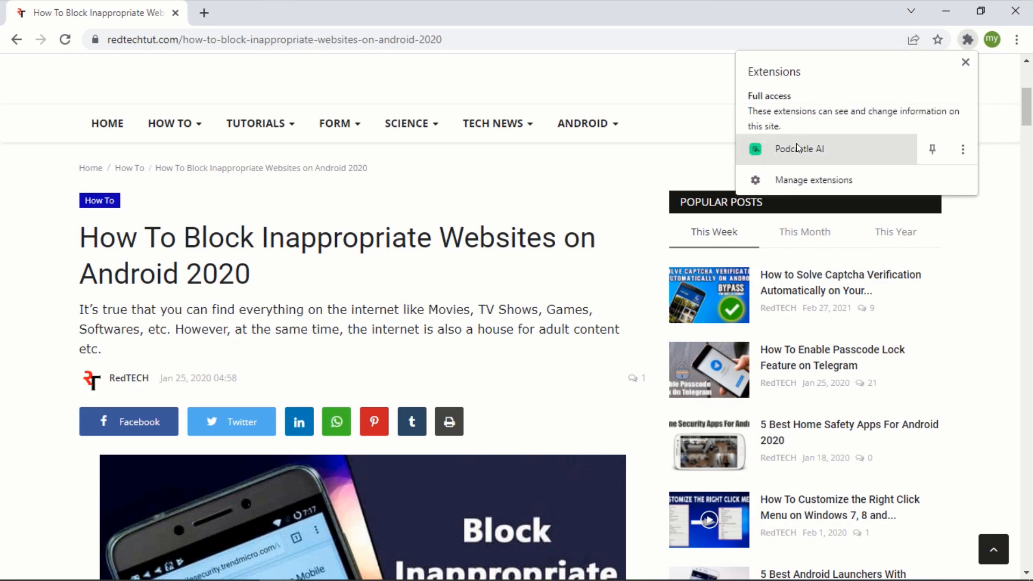
pyautogui.click(799, 149)
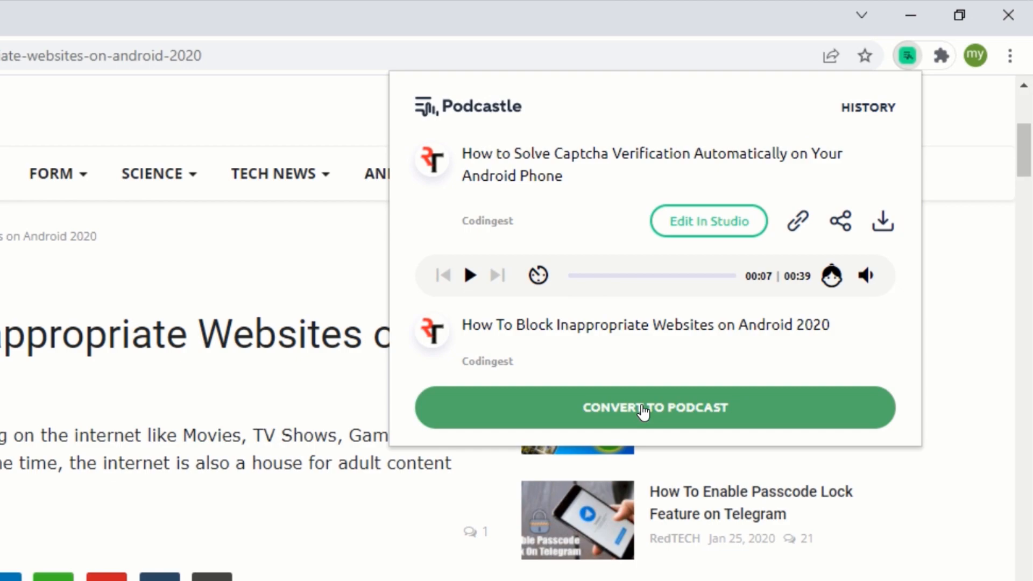
pyautogui.click(655, 407)
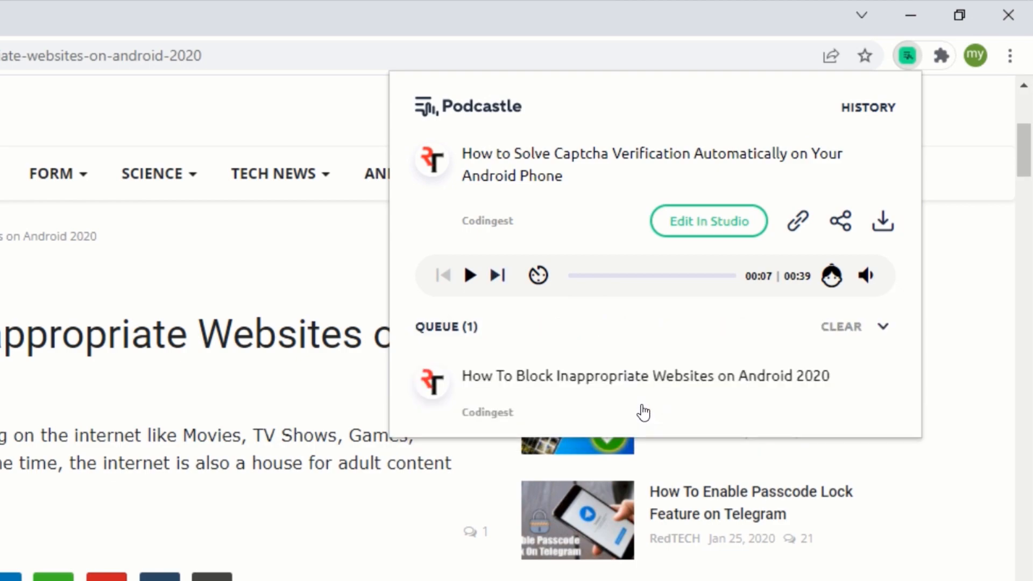
pyautogui.moveTo(587, 393)
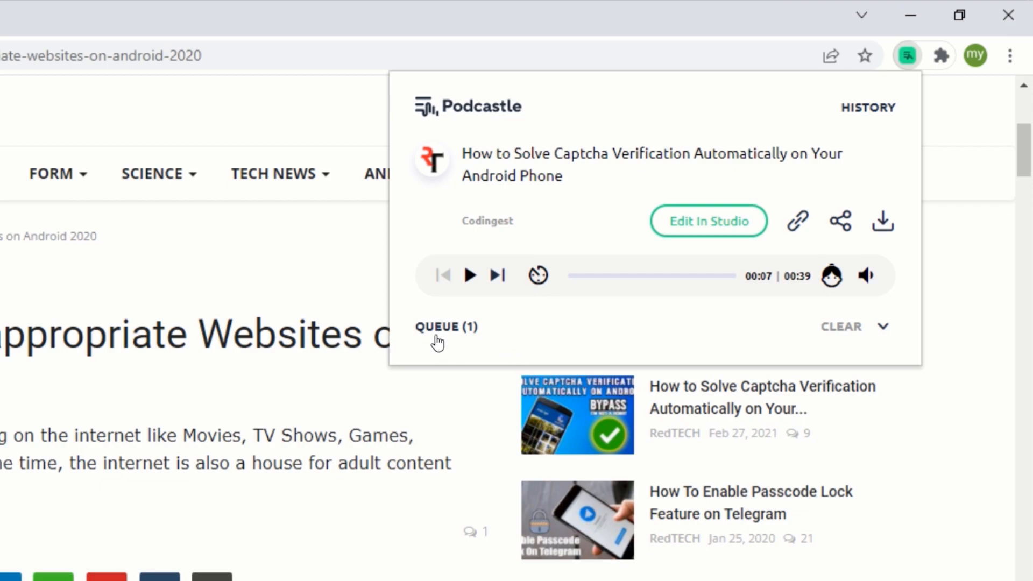
pyautogui.moveTo(468, 349)
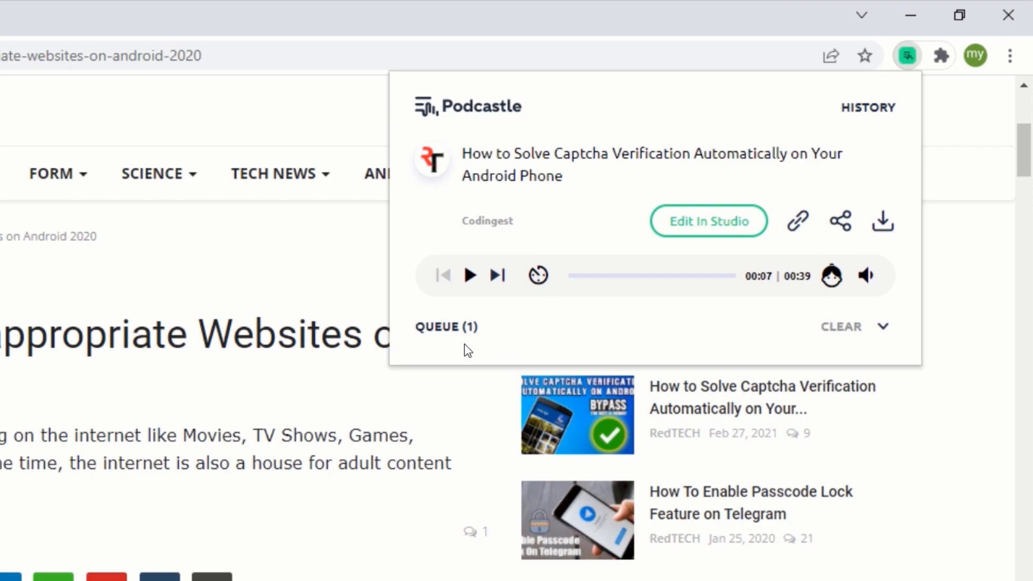
pyautogui.moveTo(461, 330)
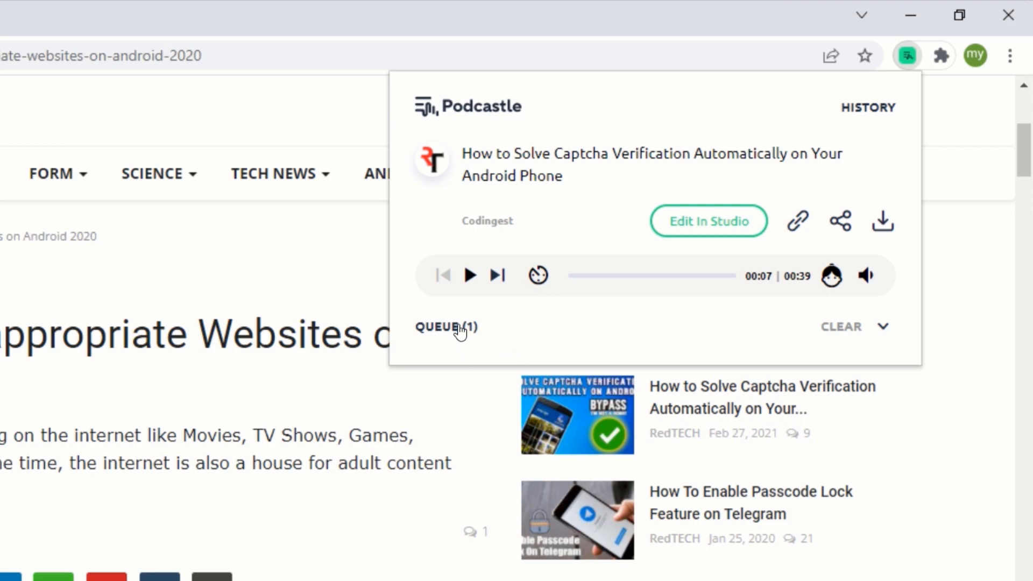
# Expand the queue to play the 4:08 narration, then pause it around 7 seconds.
pyautogui.click(884, 327)
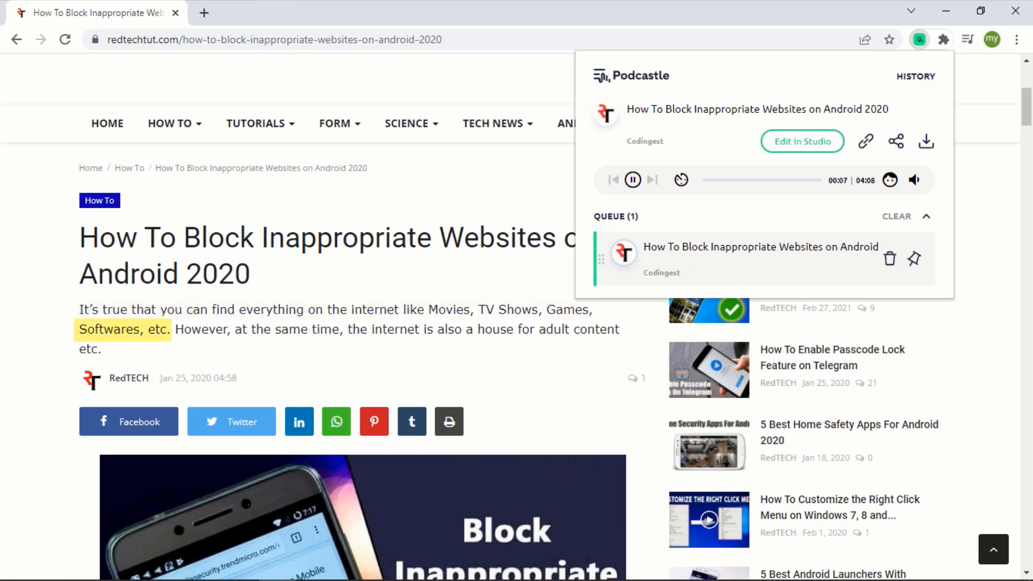
pyautogui.click(631, 180)
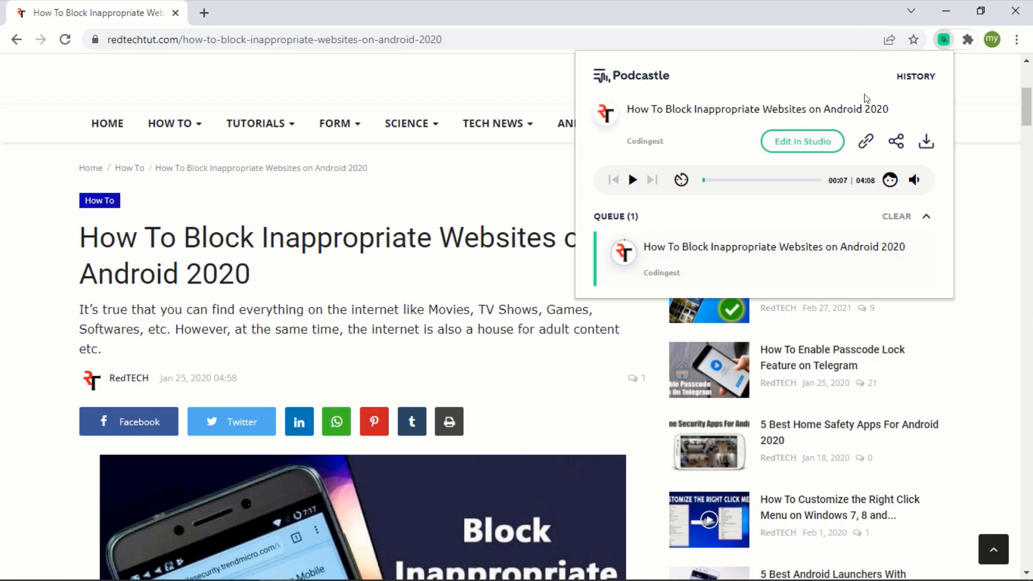
# Show the Podcastle history listing the Captcha and blocking-websites conversions.
pyautogui.click(914, 76)
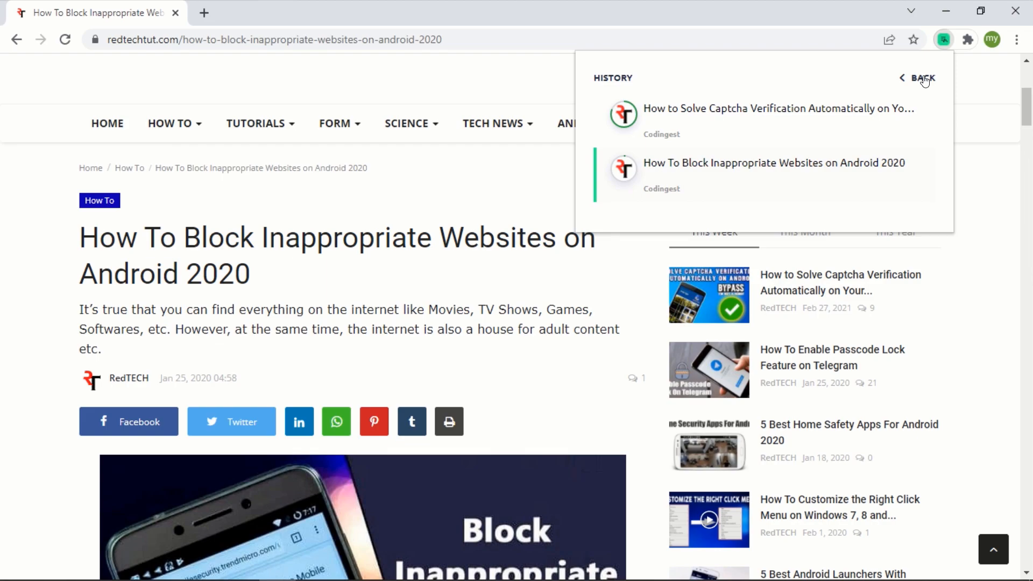
pyautogui.moveTo(737, 193)
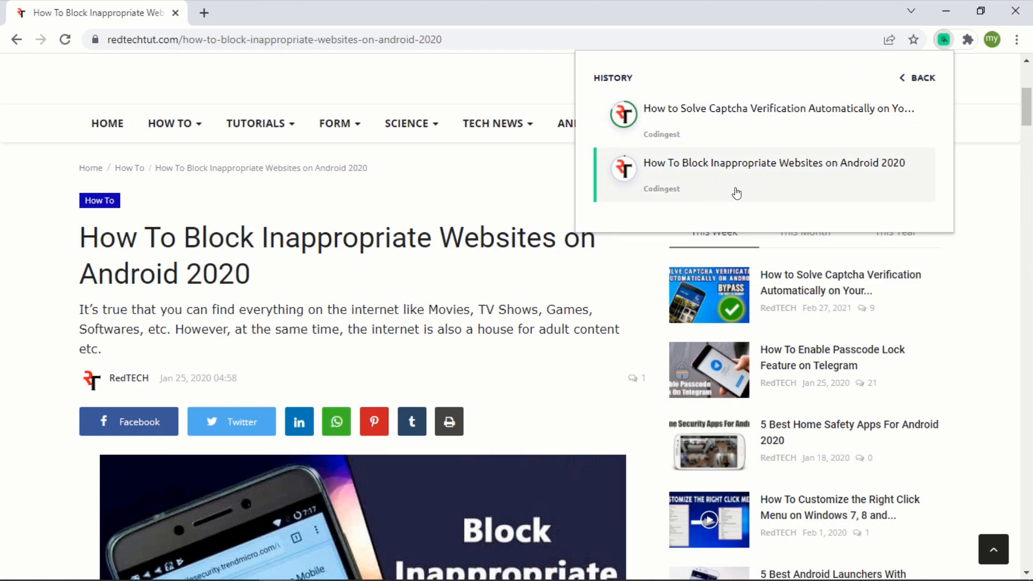
pyautogui.moveTo(729, 144)
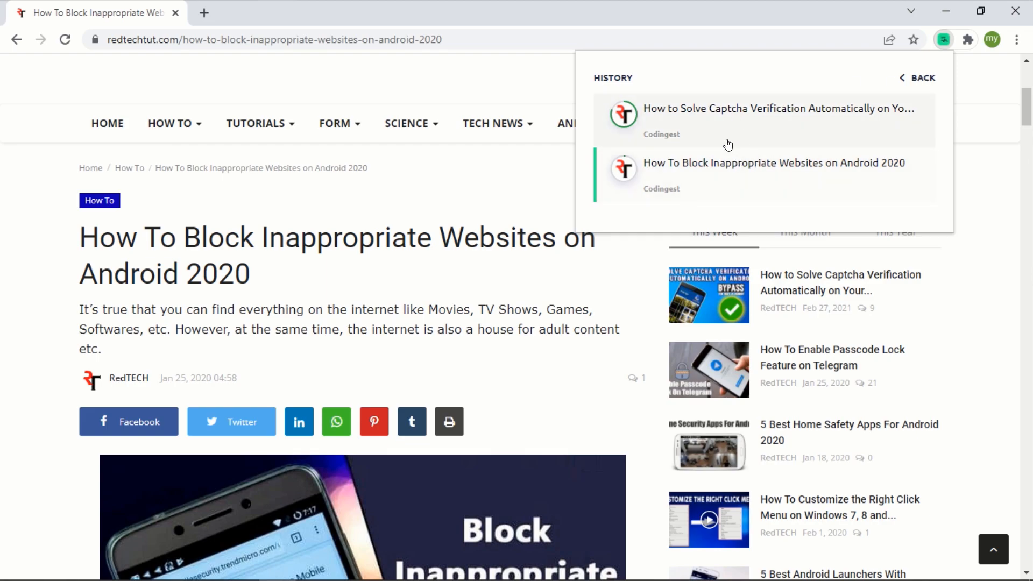
pyautogui.moveTo(729, 165)
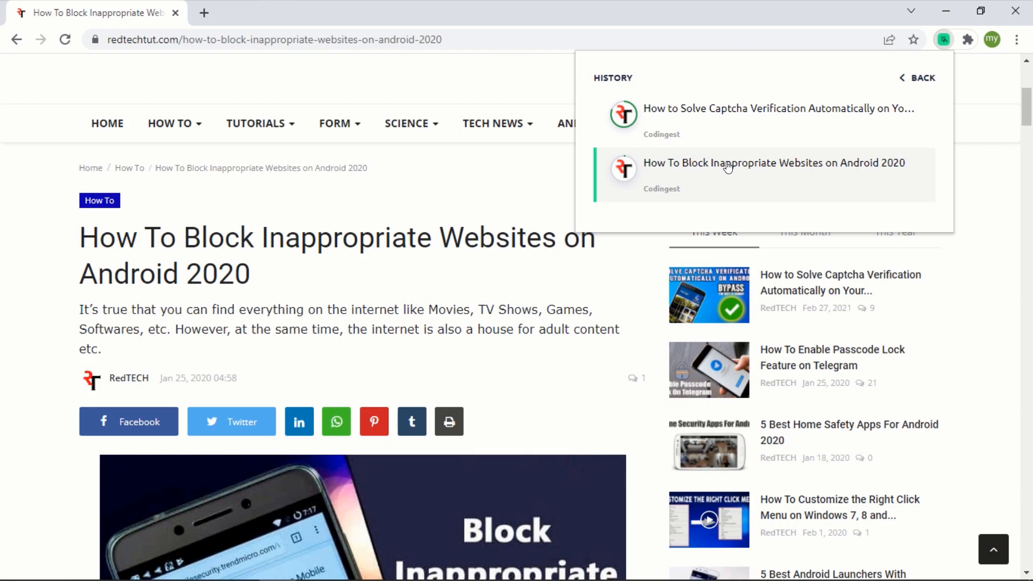